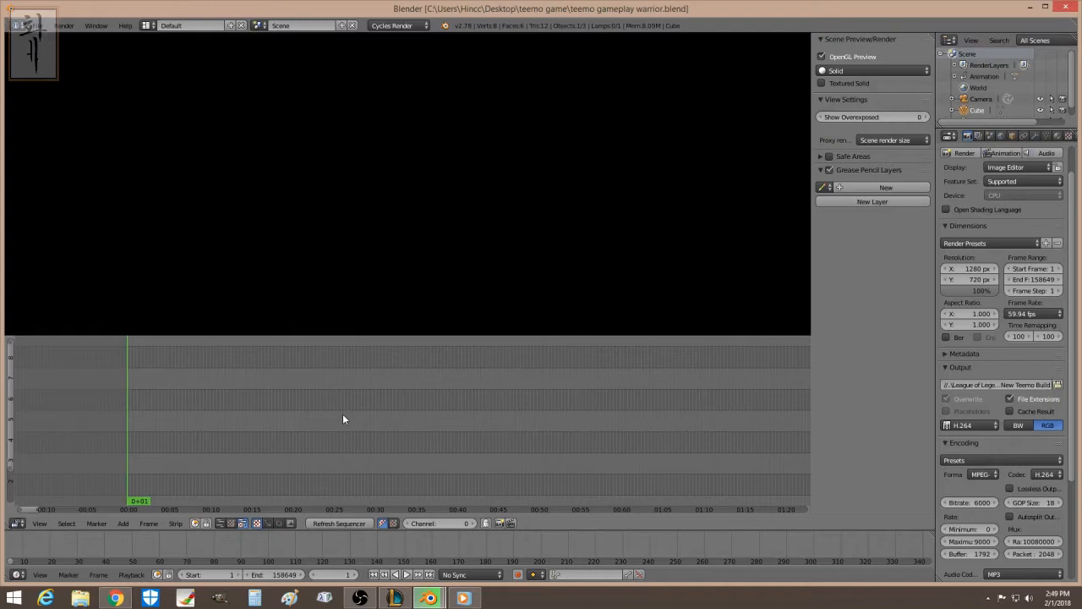
{"action": "mouse_move", "coordinate": [236, 454]}
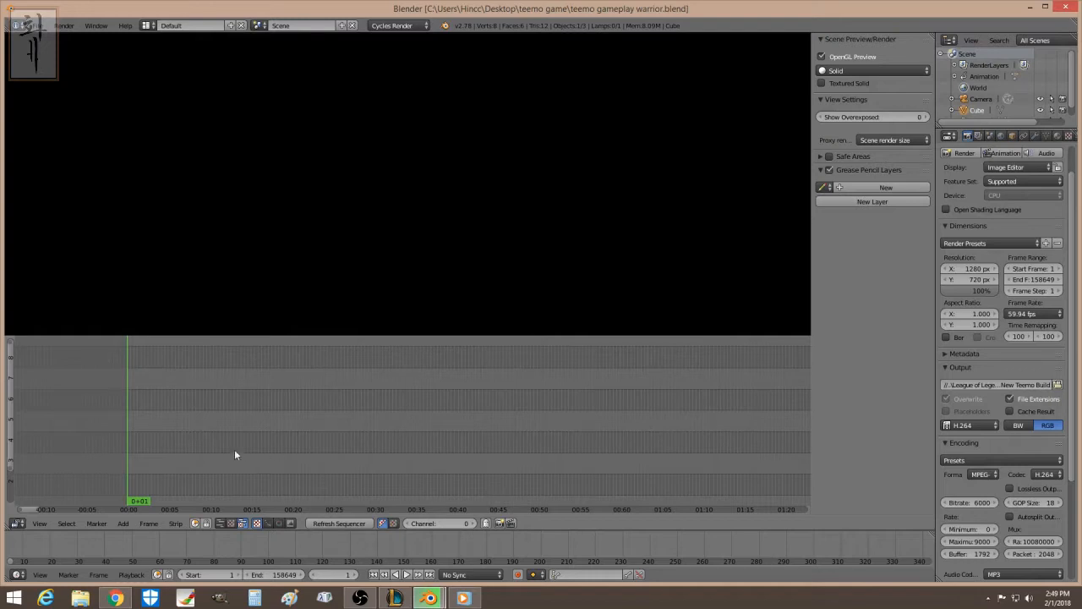
{"action": "mouse_move", "coordinate": [235, 432]}
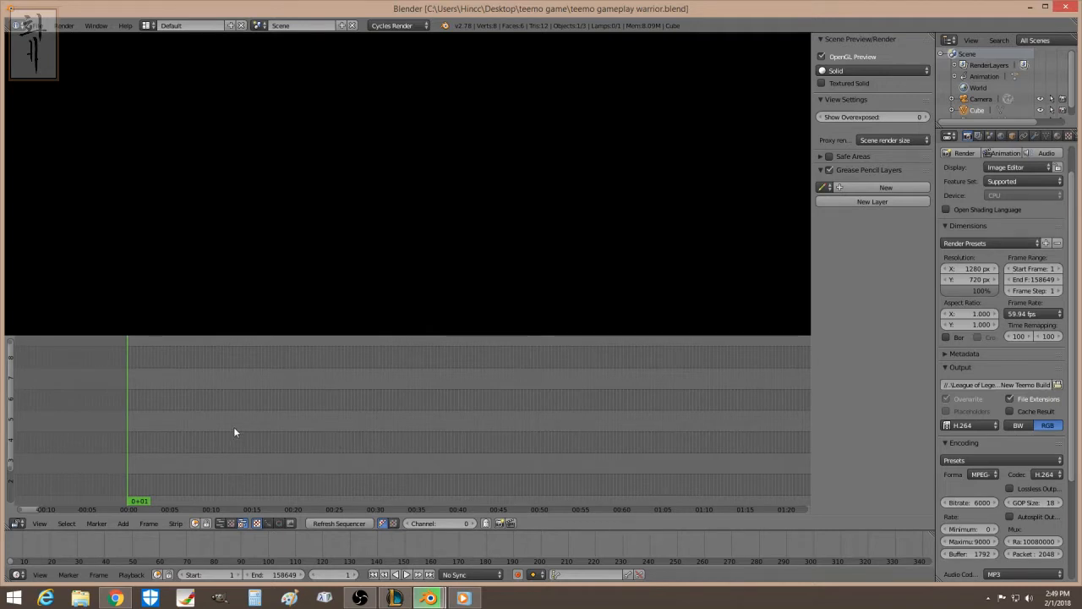
{"action": "mouse_move", "coordinate": [241, 442]}
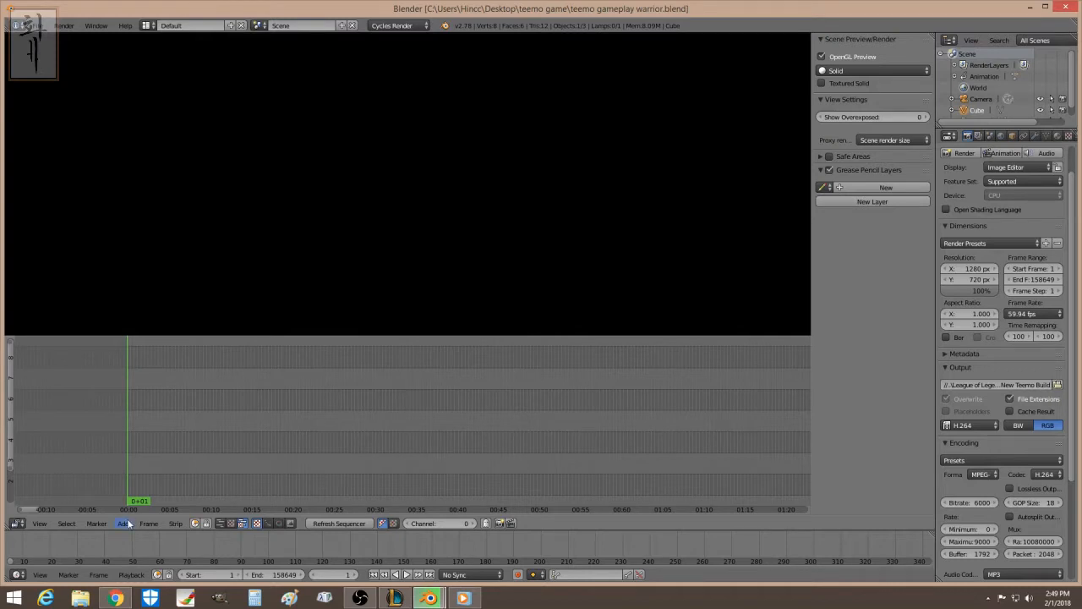
Step: Add the Spring Festival of LXs (SF10) 2015 song.mp4 movie and audio strips at 23.98 fps
{"action": "left_click", "coordinate": [123, 523]}
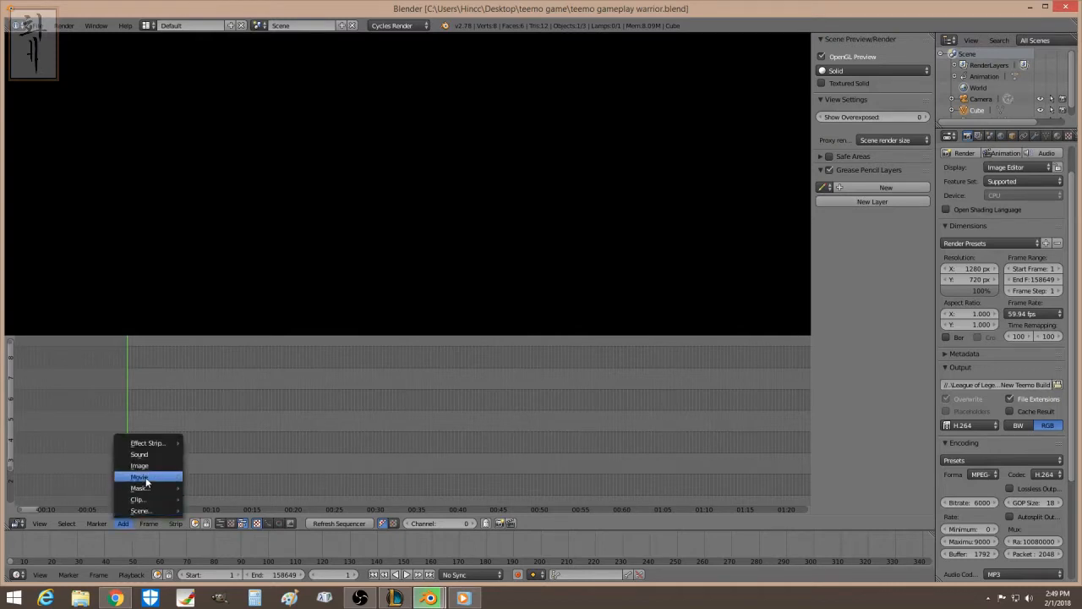
{"action": "left_click", "coordinate": [138, 476]}
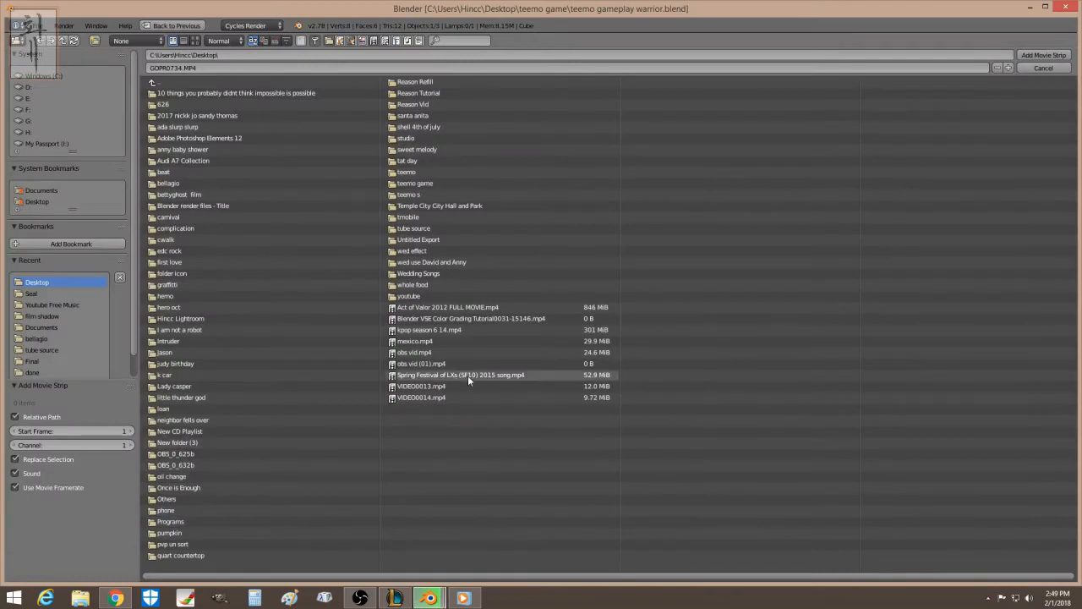
{"action": "double_click", "coordinate": [444, 374]}
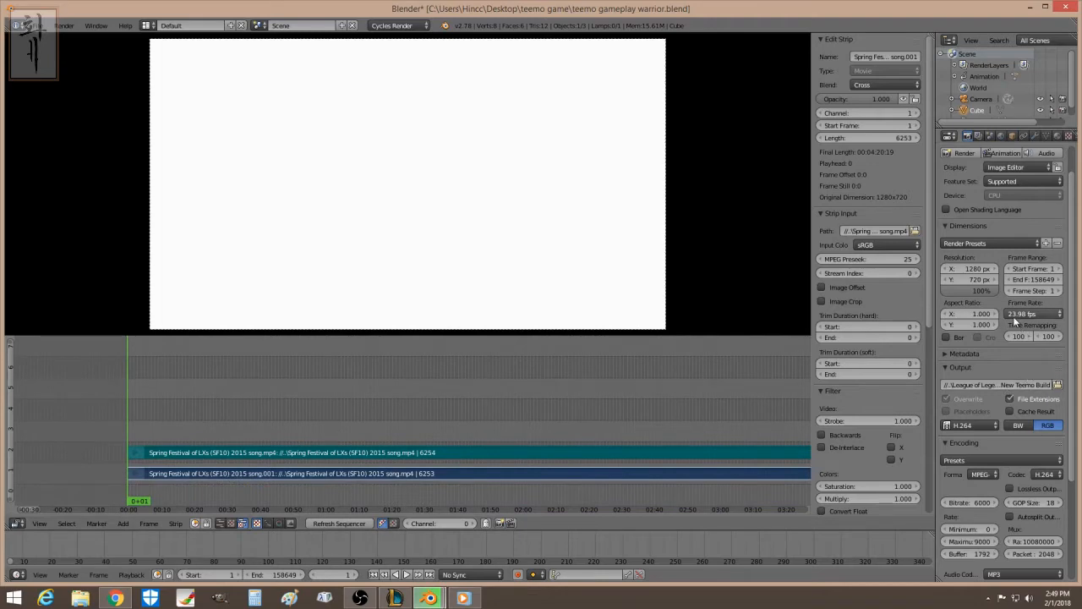
{"action": "mouse_move", "coordinate": [1023, 323]}
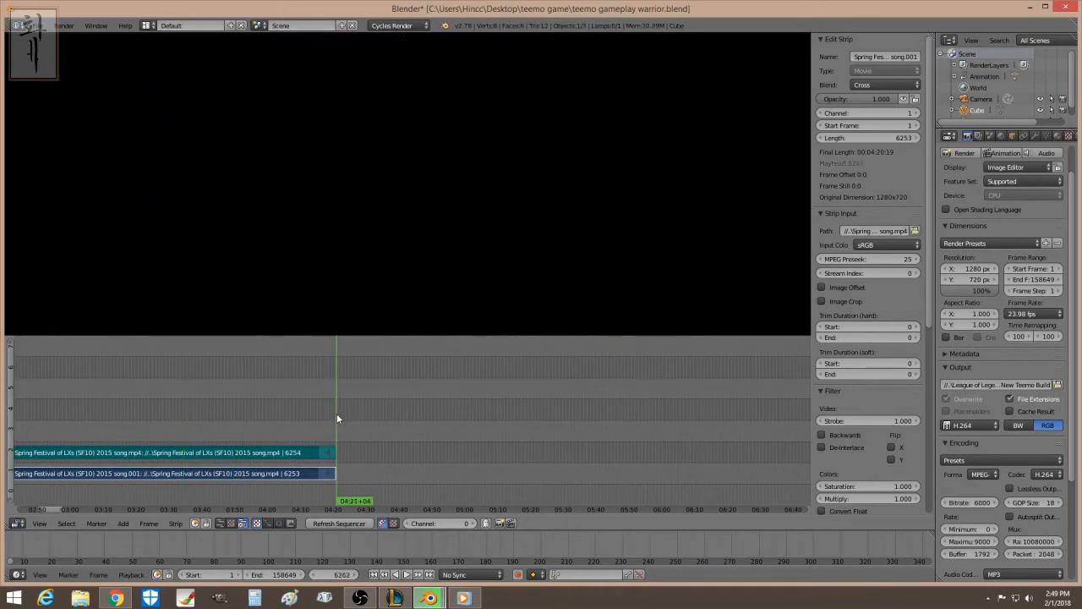
{"action": "mouse_move", "coordinate": [304, 473]}
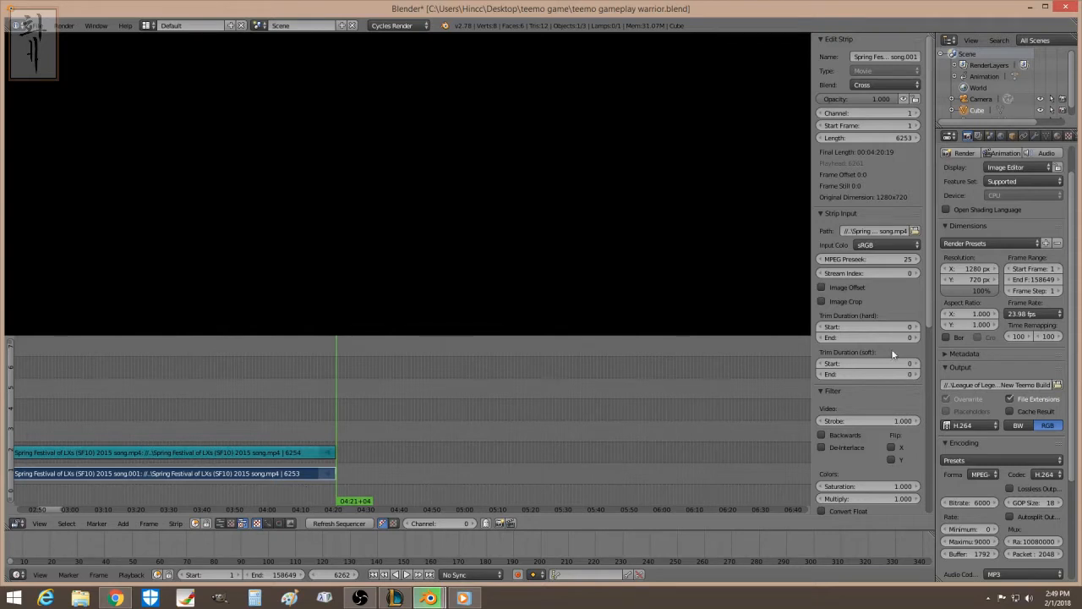
{"action": "mouse_move", "coordinate": [1015, 319]}
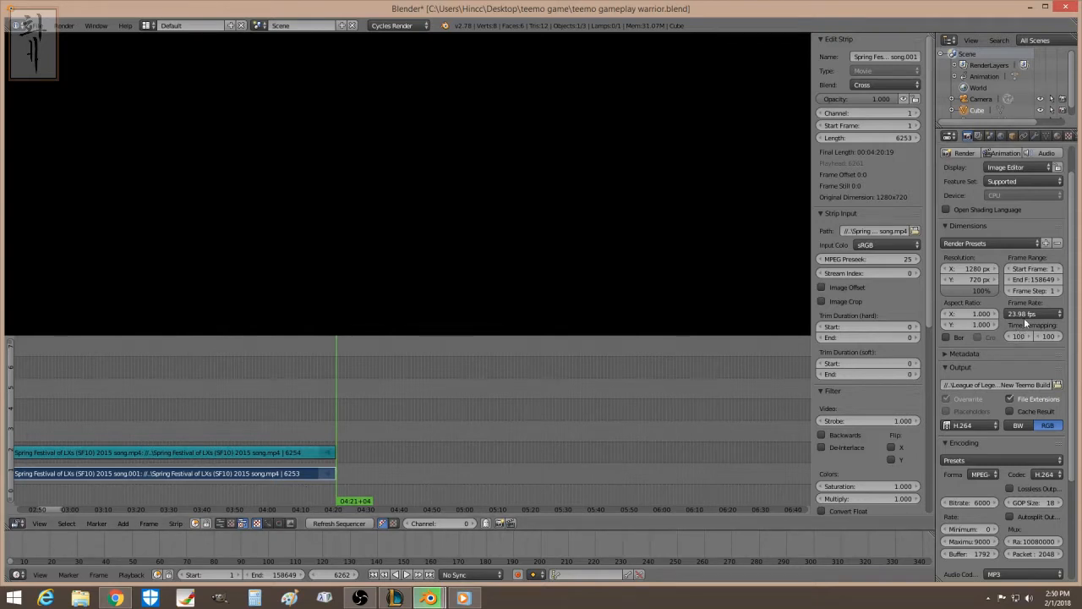
{"action": "left_click", "coordinate": [1044, 314]}
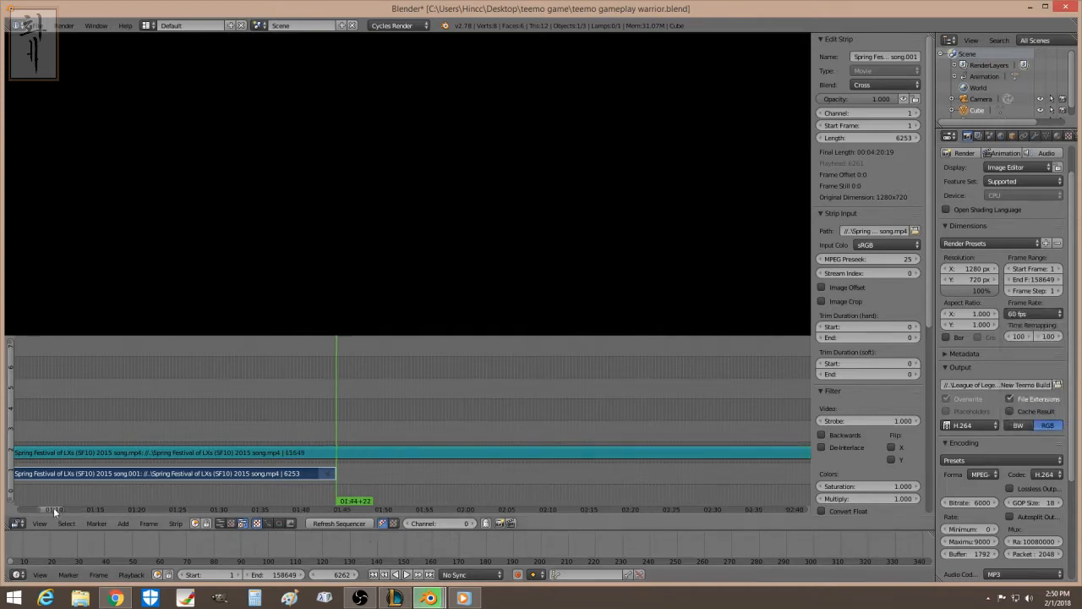
{"action": "left_click", "coordinate": [152, 473]}
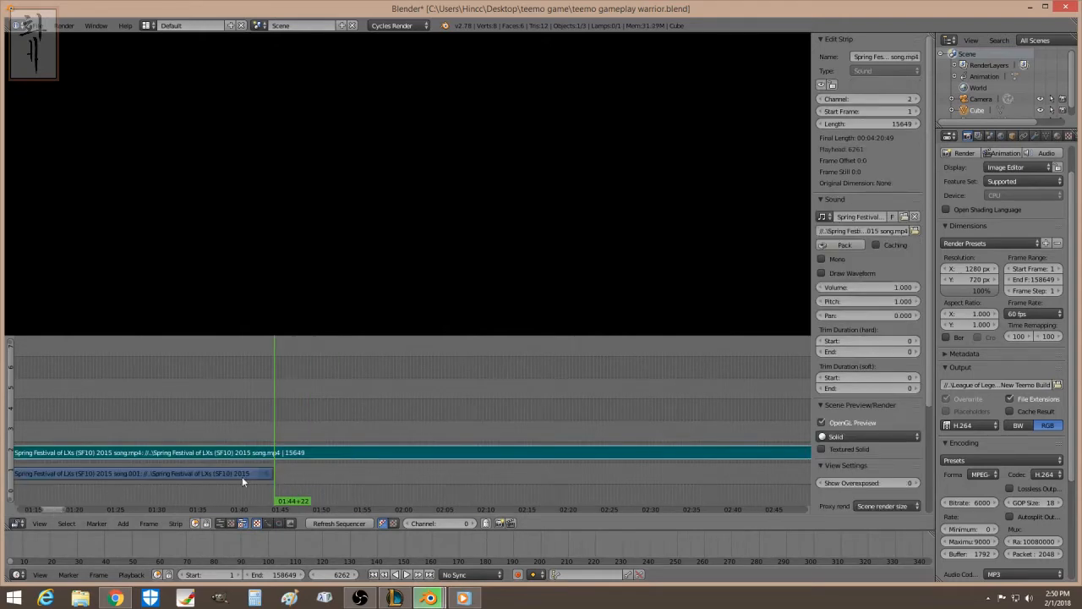
{"action": "left_click", "coordinate": [139, 474]}
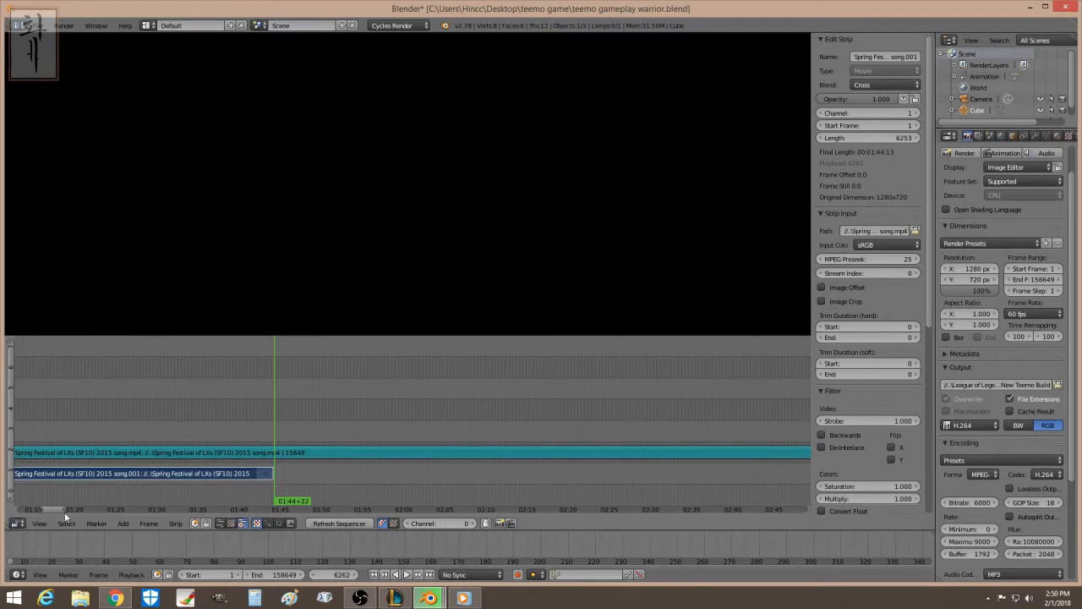
{"action": "mouse_move", "coordinate": [598, 458]}
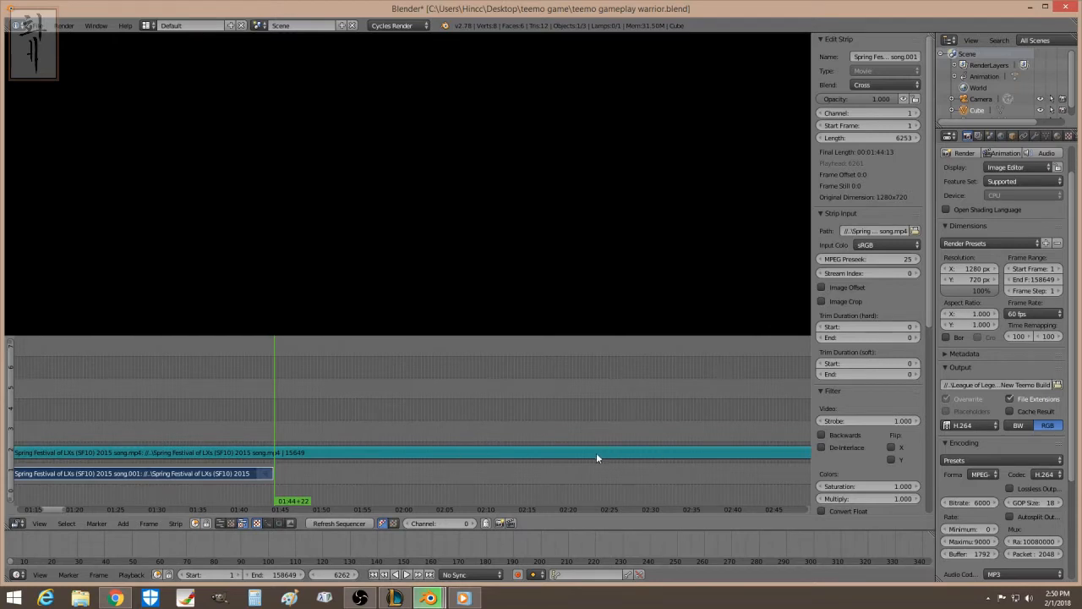
{"action": "left_click", "coordinate": [1018, 315]}
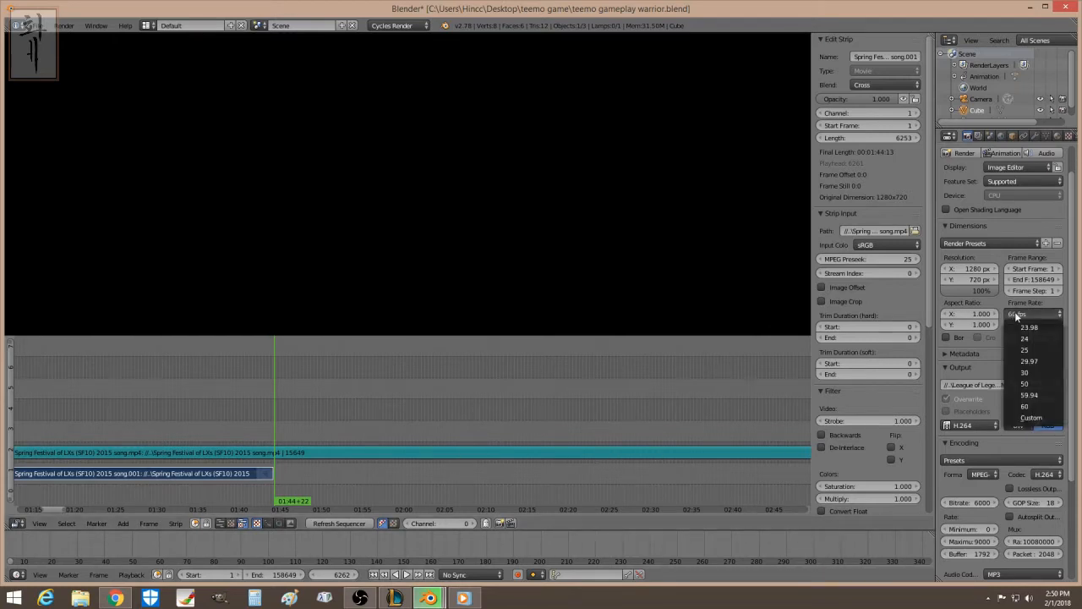
{"action": "left_click", "coordinate": [1027, 363]}
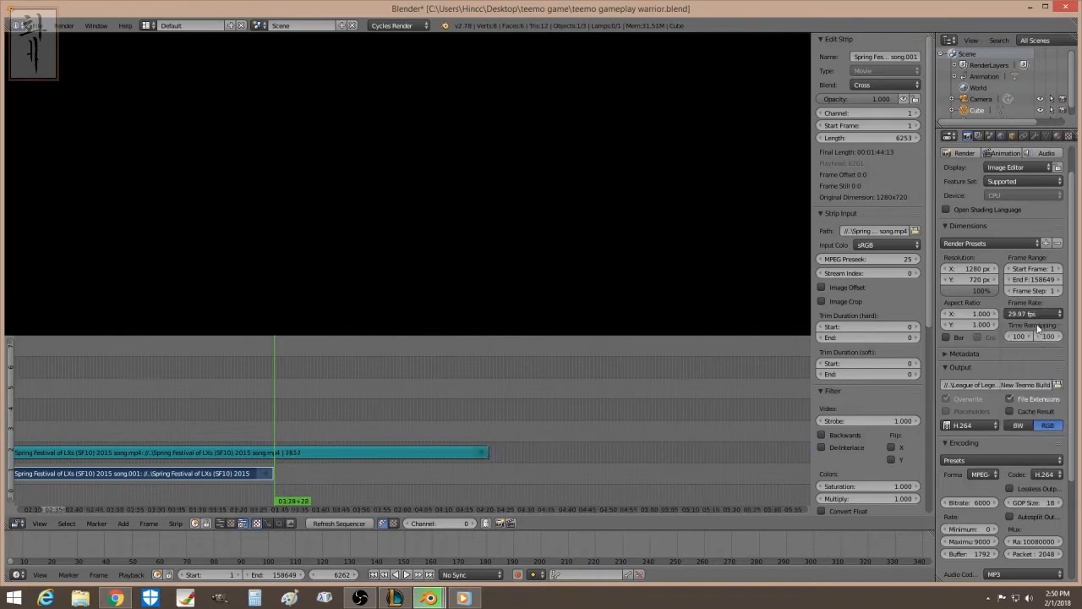
{"action": "left_click", "coordinate": [1018, 314]}
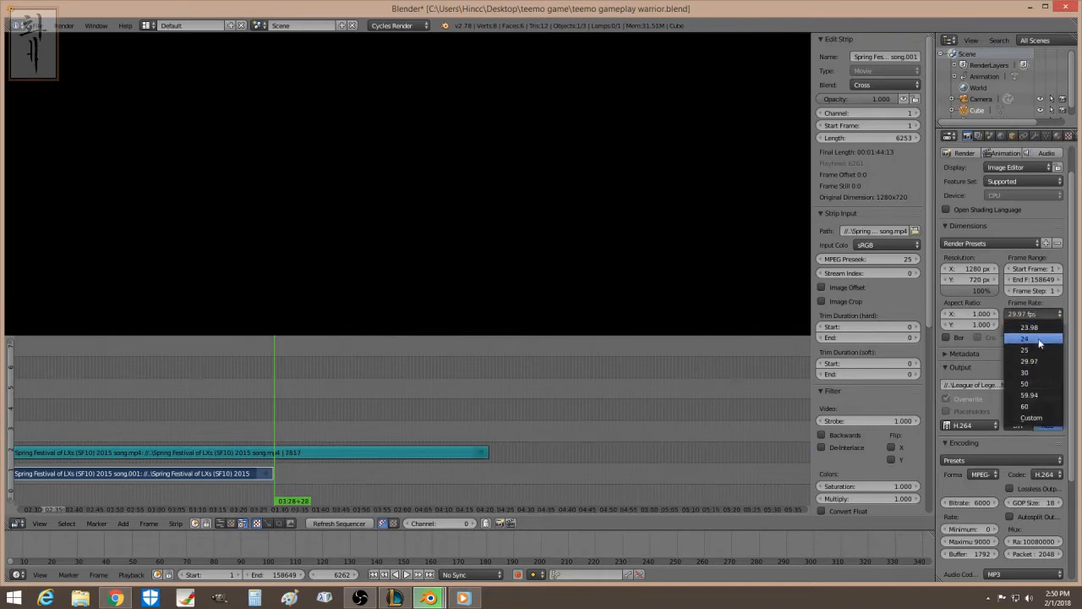
{"action": "left_click", "coordinate": [1020, 338]}
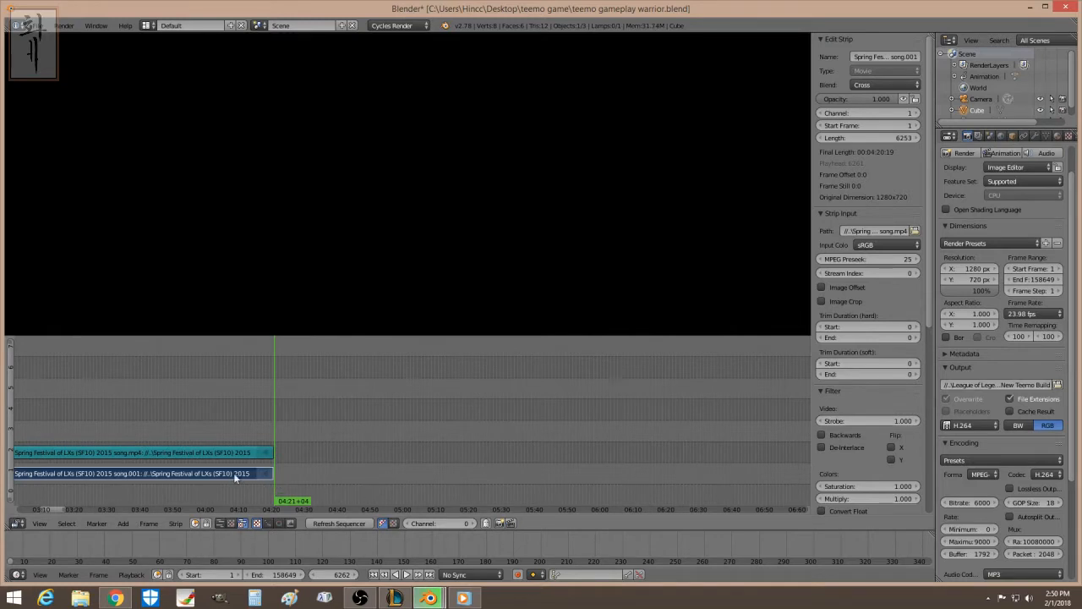
{"action": "mouse_move", "coordinate": [348, 480]}
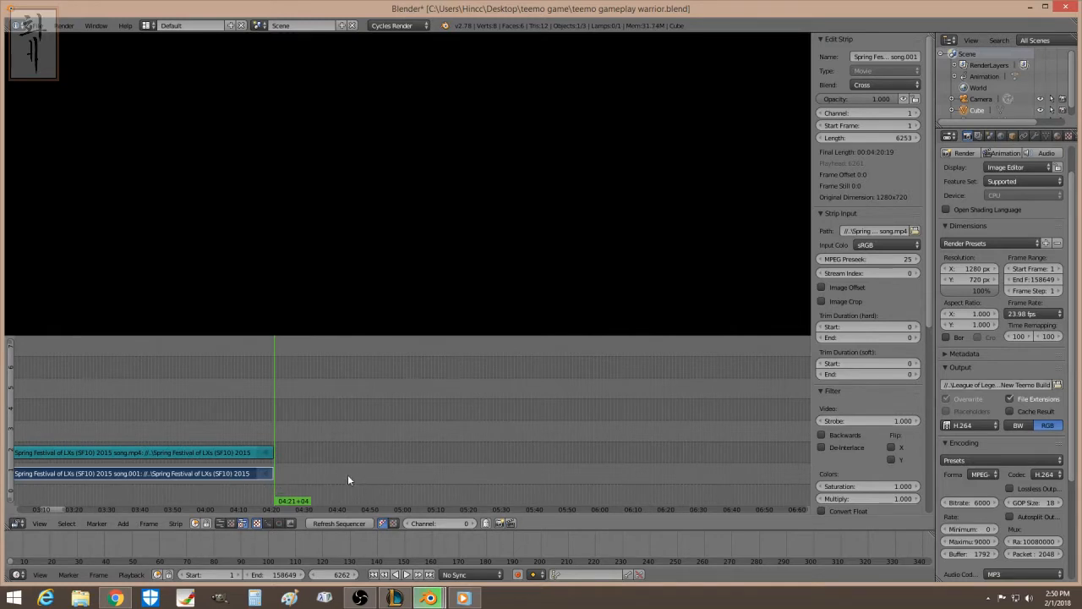
{"action": "mouse_move", "coordinate": [236, 557]}
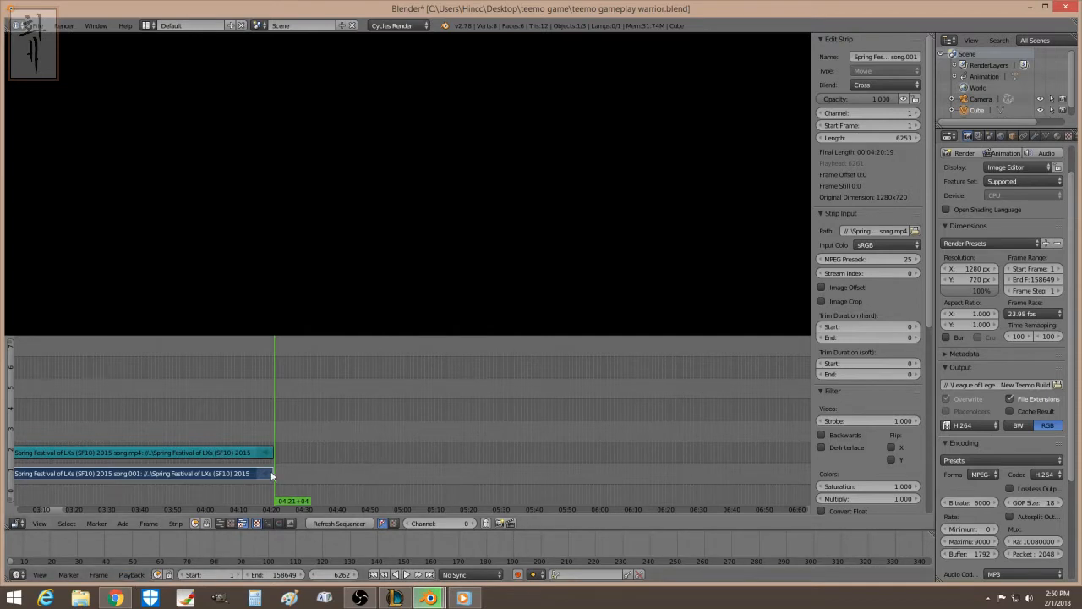
Step: Move the playhead to frame 6252 at the strips' end, showing the closing logo
{"action": "left_click", "coordinate": [250, 486]}
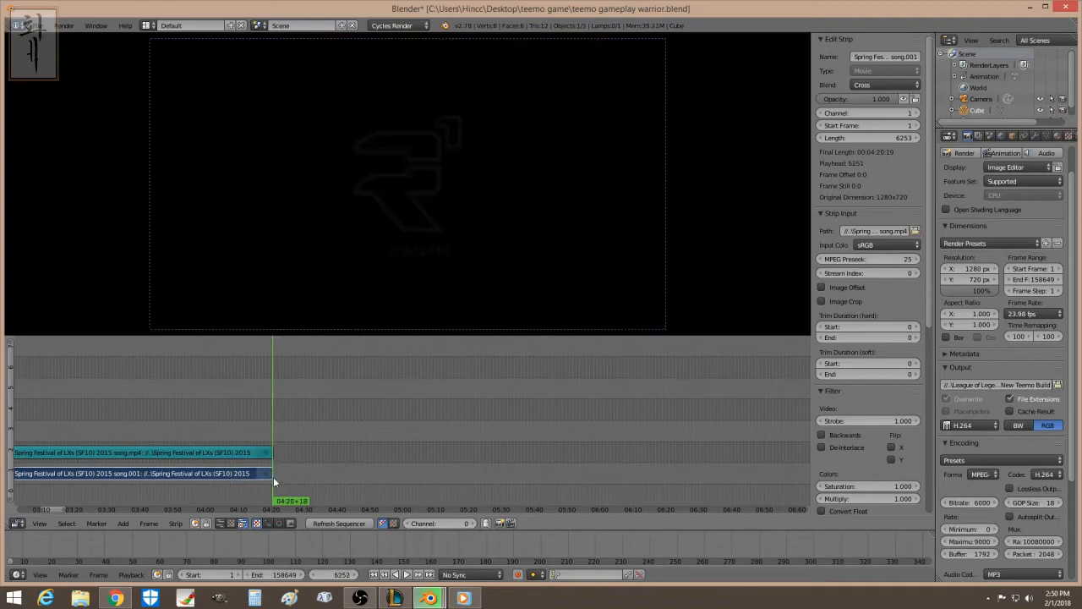
{"action": "mouse_move", "coordinate": [302, 456]}
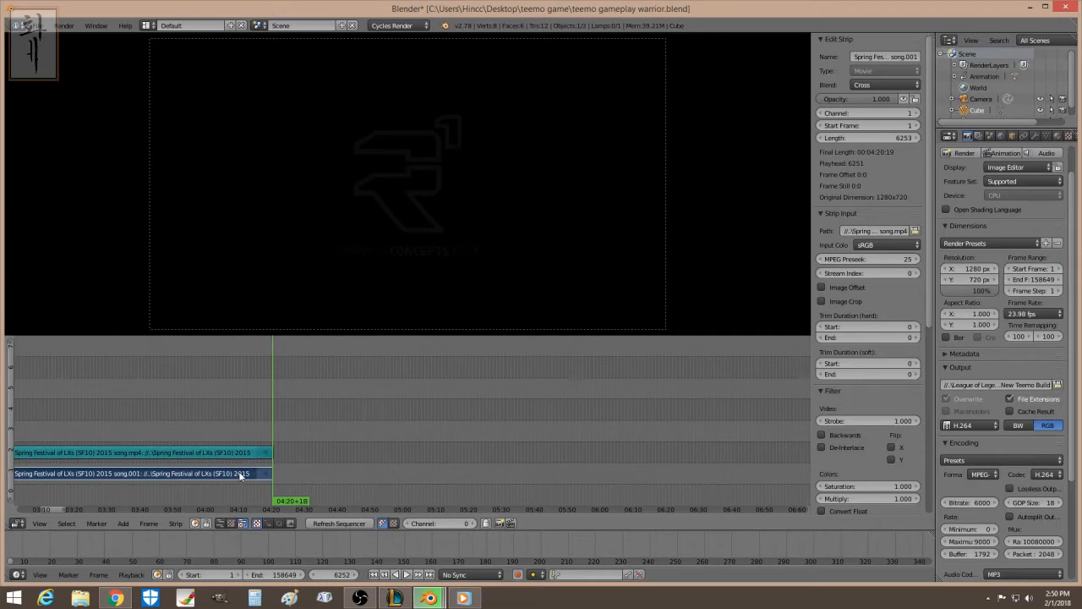
{"action": "mouse_move", "coordinate": [310, 482]}
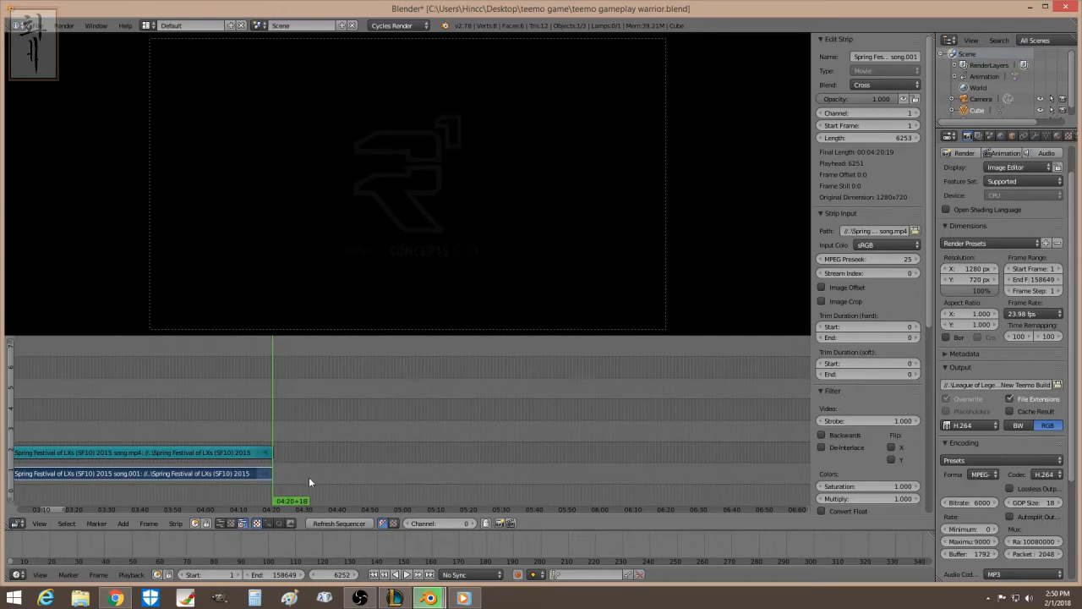
{"action": "mouse_move", "coordinate": [364, 464]}
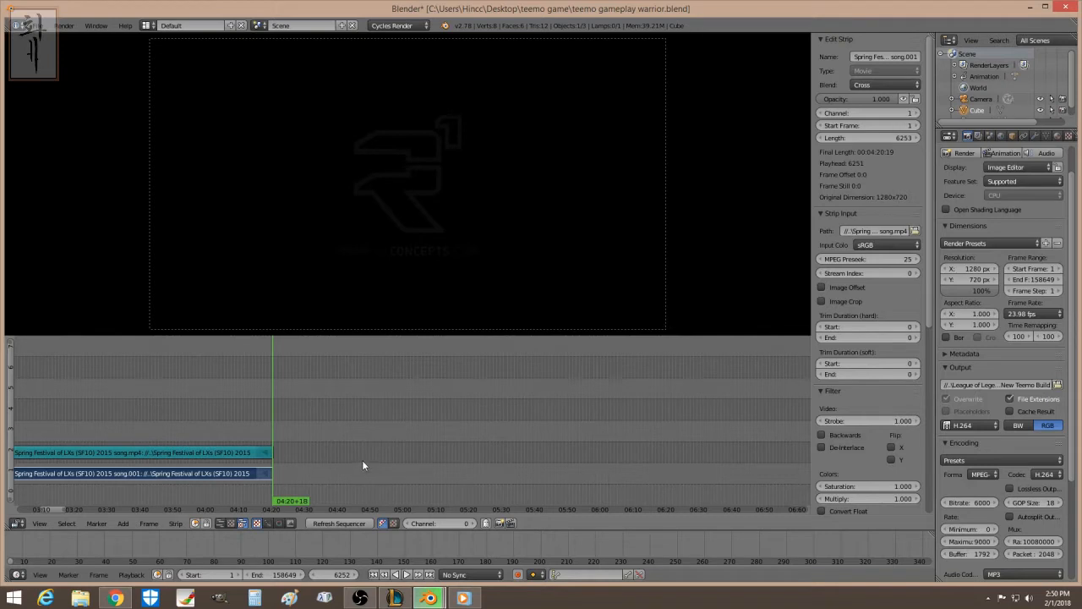
{"action": "mouse_move", "coordinate": [802, 365]}
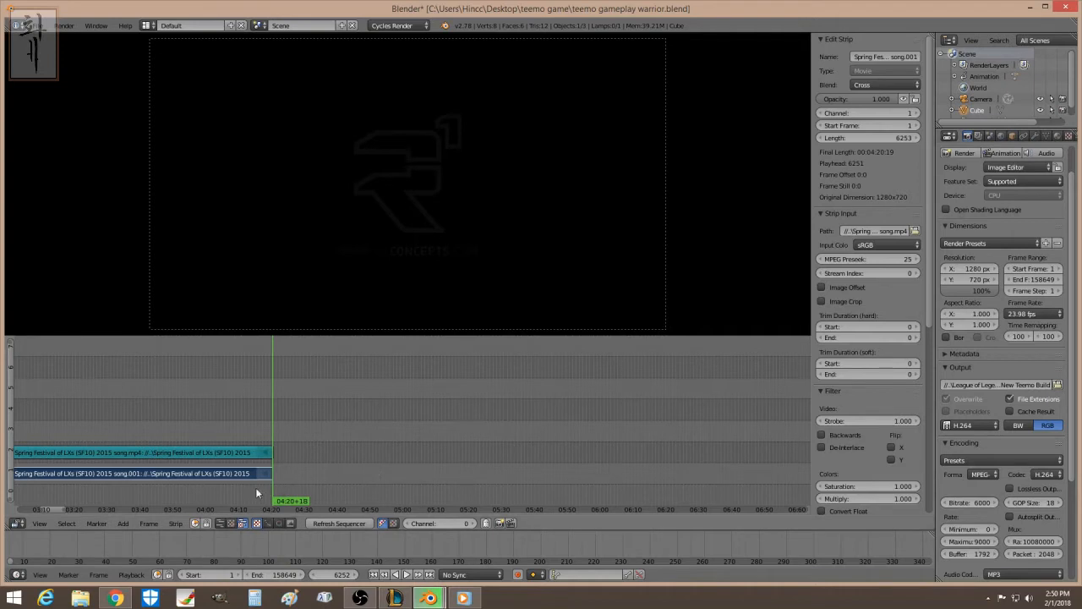
{"action": "mouse_move", "coordinate": [366, 471]}
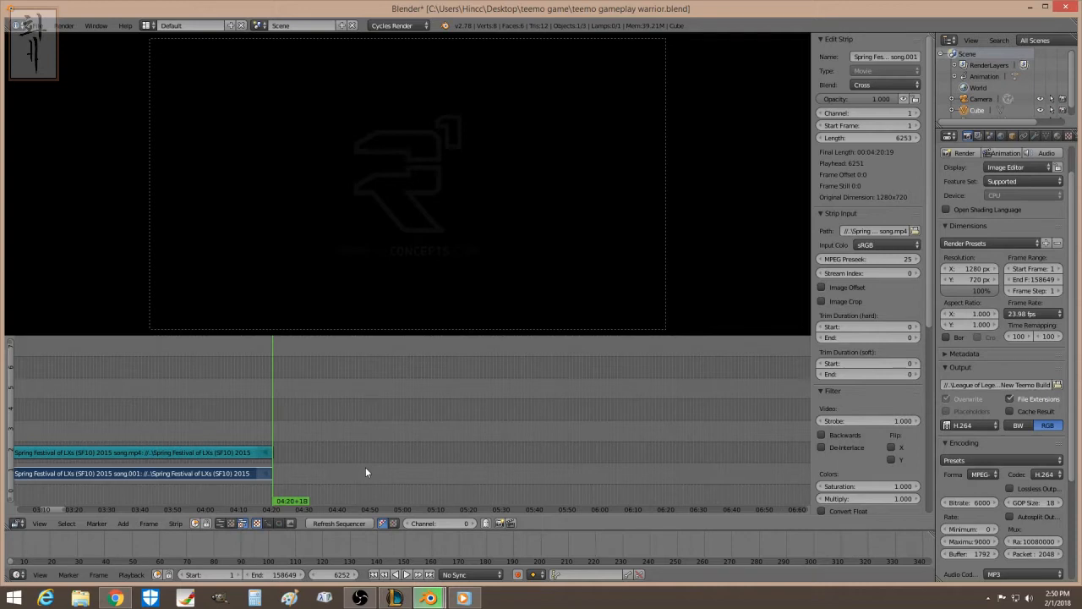
{"action": "mouse_move", "coordinate": [364, 484]}
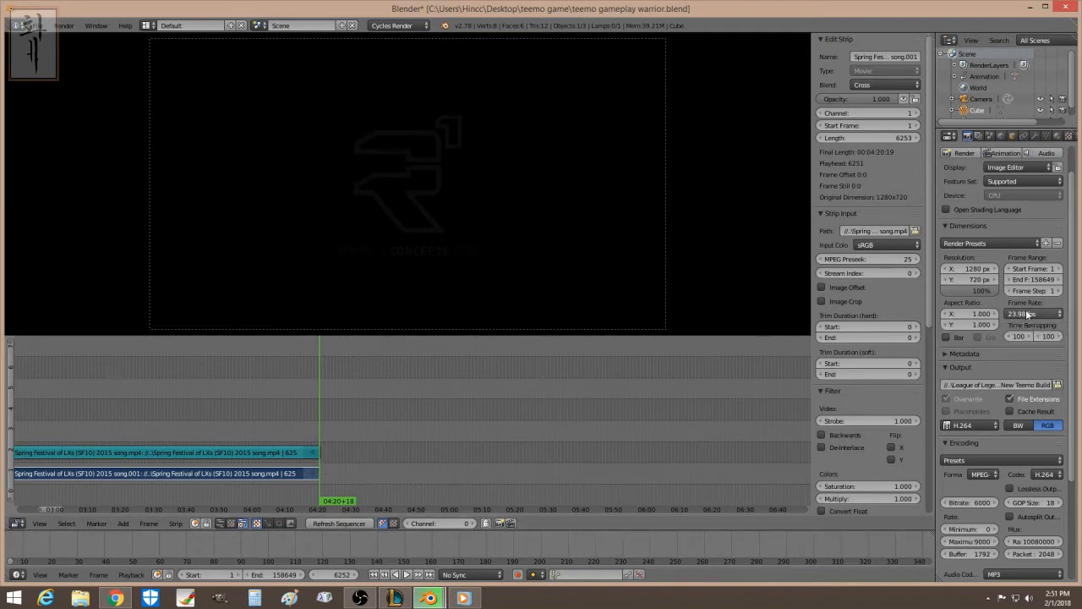
Step: Switch the project to 60 fps and stretch the movie strip to 15649 frames
{"action": "left_click", "coordinate": [1054, 317]}
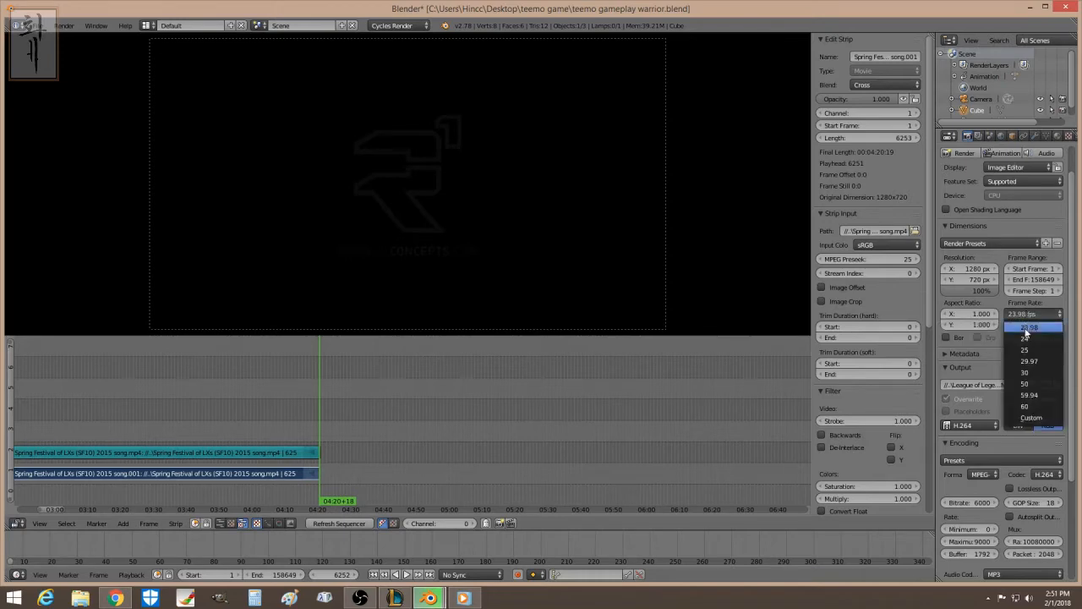
{"action": "mouse_move", "coordinate": [1032, 393]}
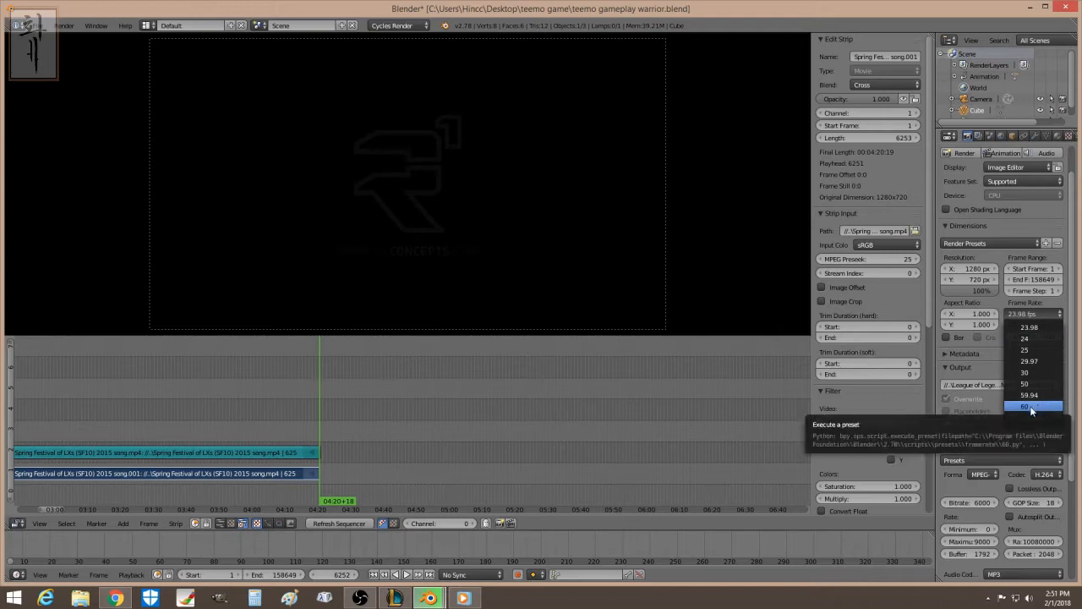
{"action": "left_click", "coordinate": [1038, 404]}
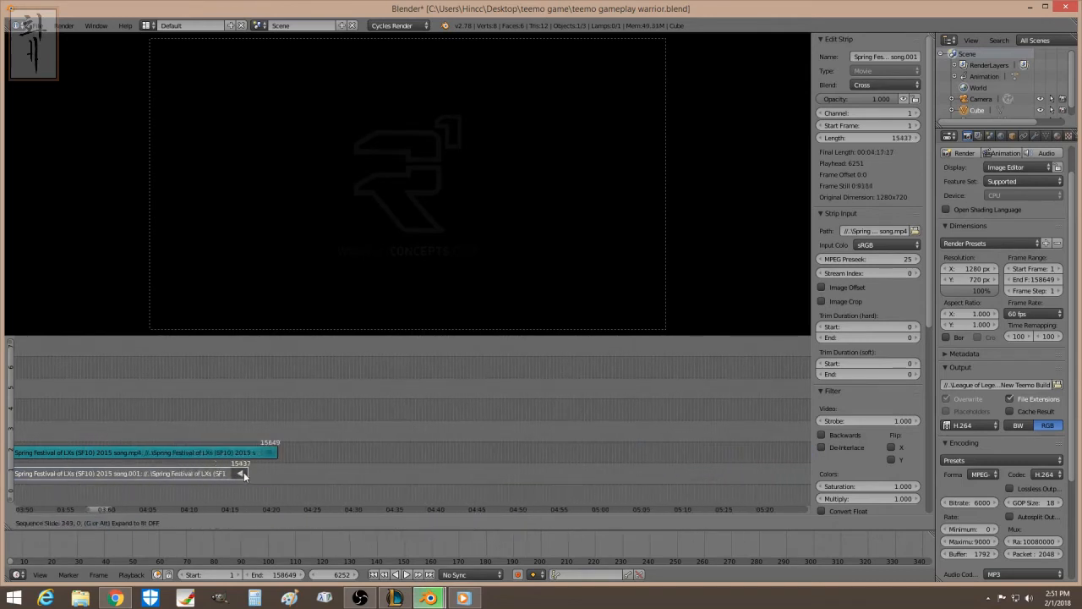
{"action": "left_click_drag", "start_coordinate": [244, 473], "coordinate": [271, 474]}
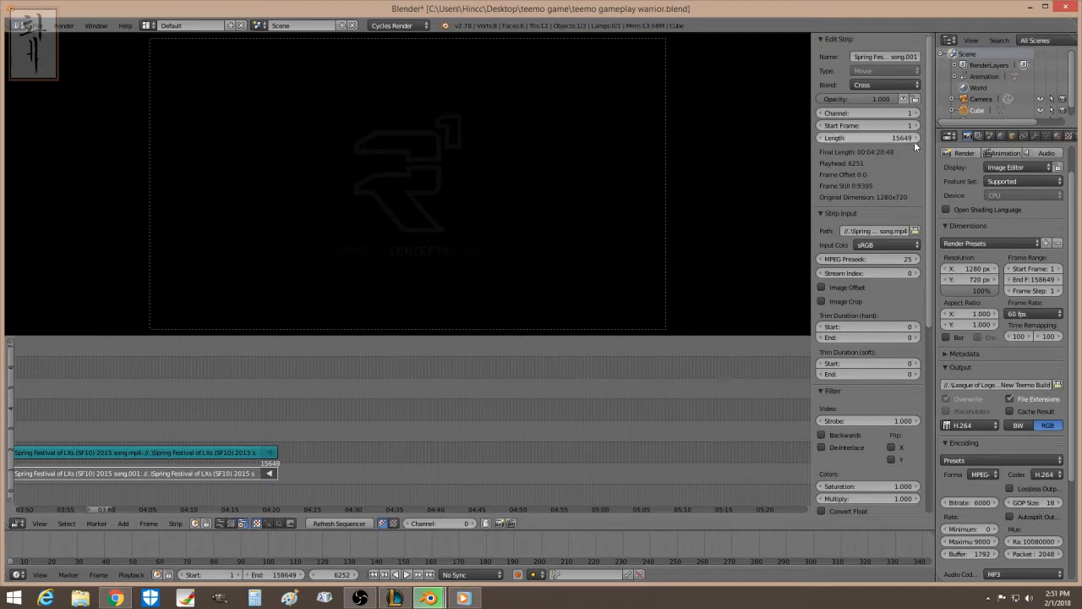
Step: Add a 15649-frame Speed Control effect on the movie strip and preview an early frame
{"action": "left_click", "coordinate": [267, 414]}
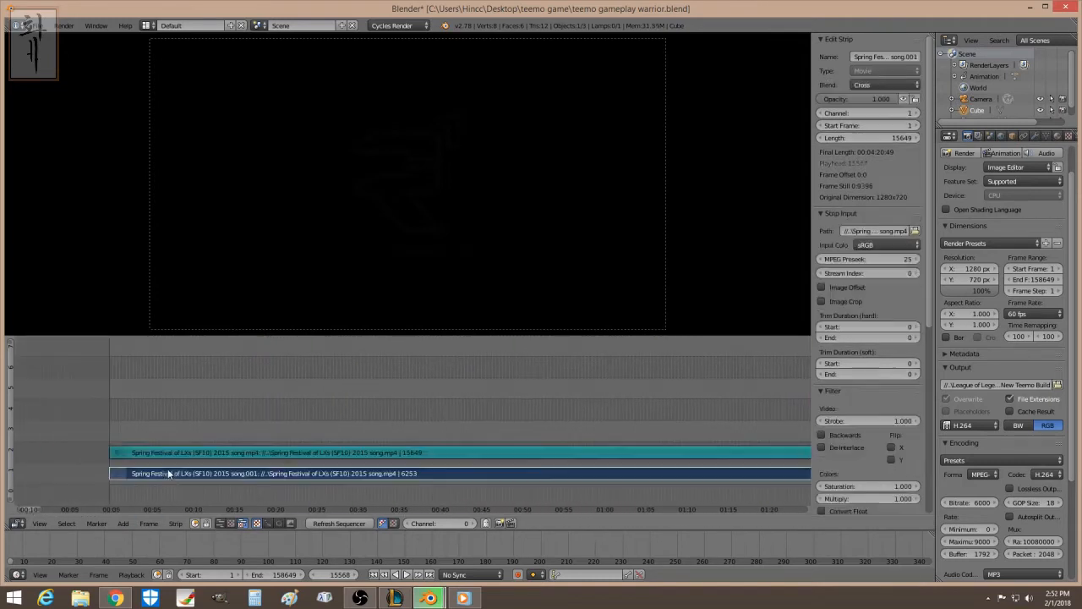
{"action": "left_click", "coordinate": [122, 523]}
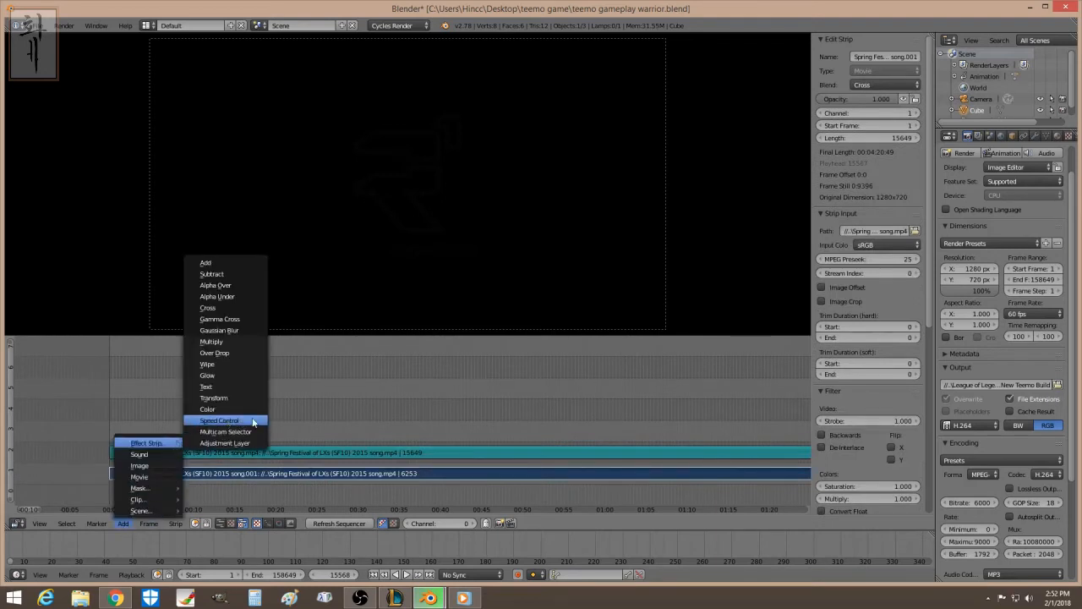
{"action": "left_click", "coordinate": [219, 420]}
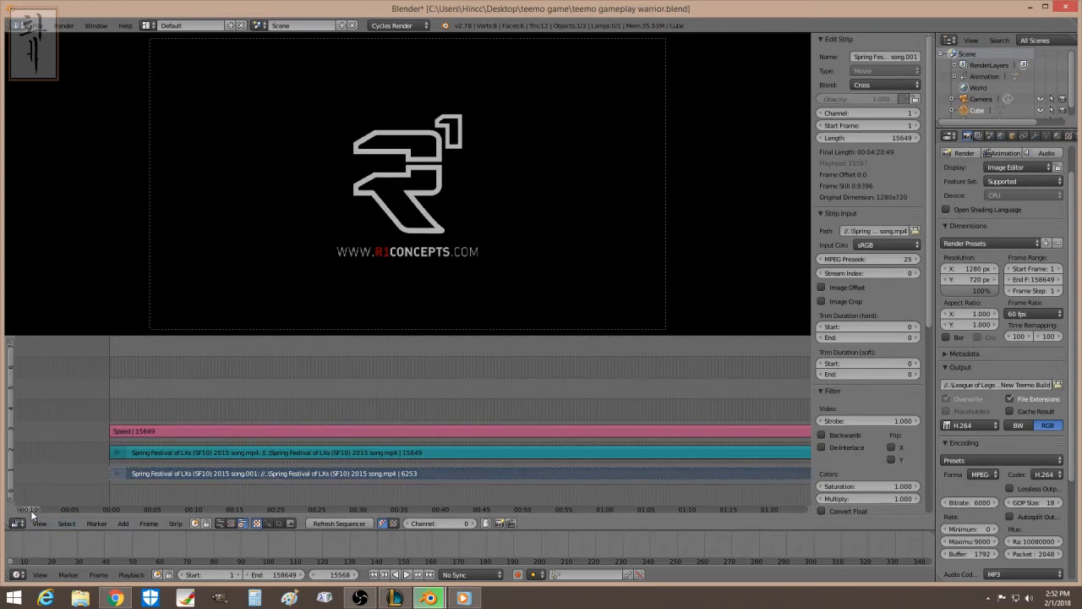
{"action": "left_click", "coordinate": [58, 401]}
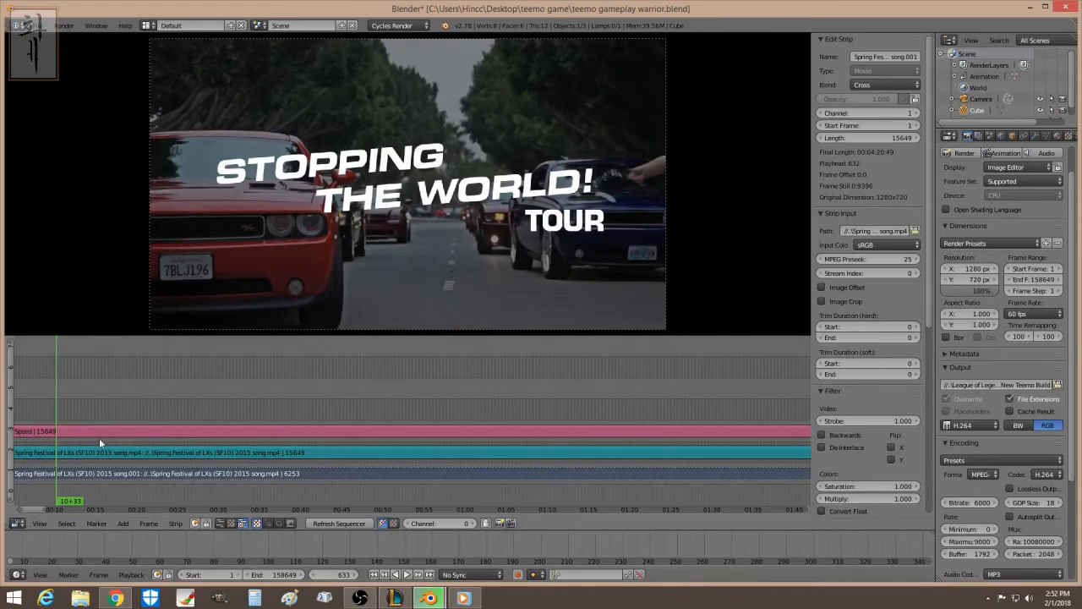
{"action": "left_click", "coordinate": [34, 431]}
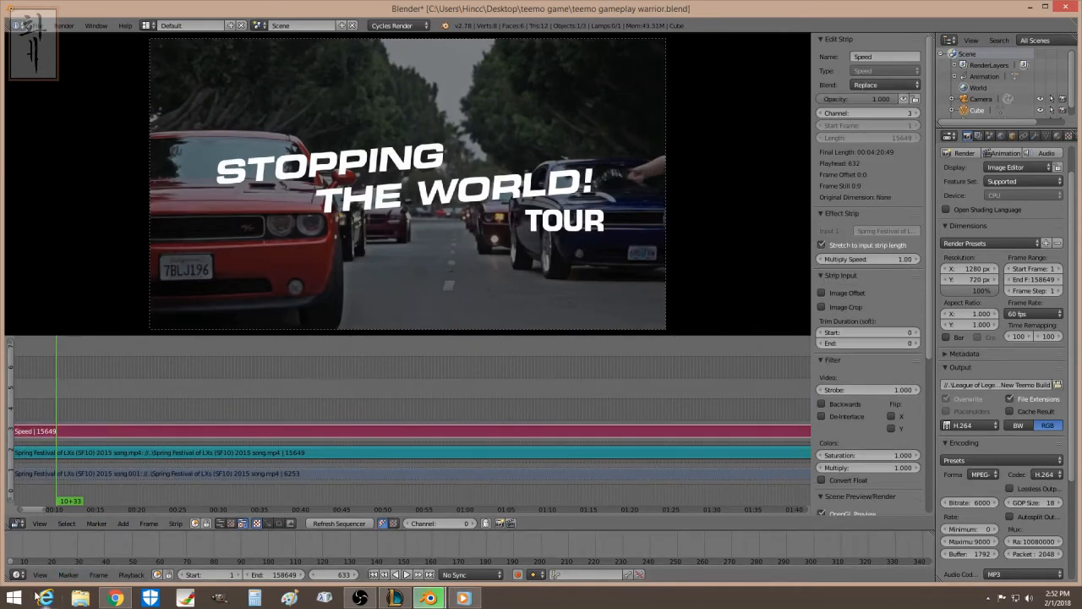
{"action": "left_click", "coordinate": [252, 596]}
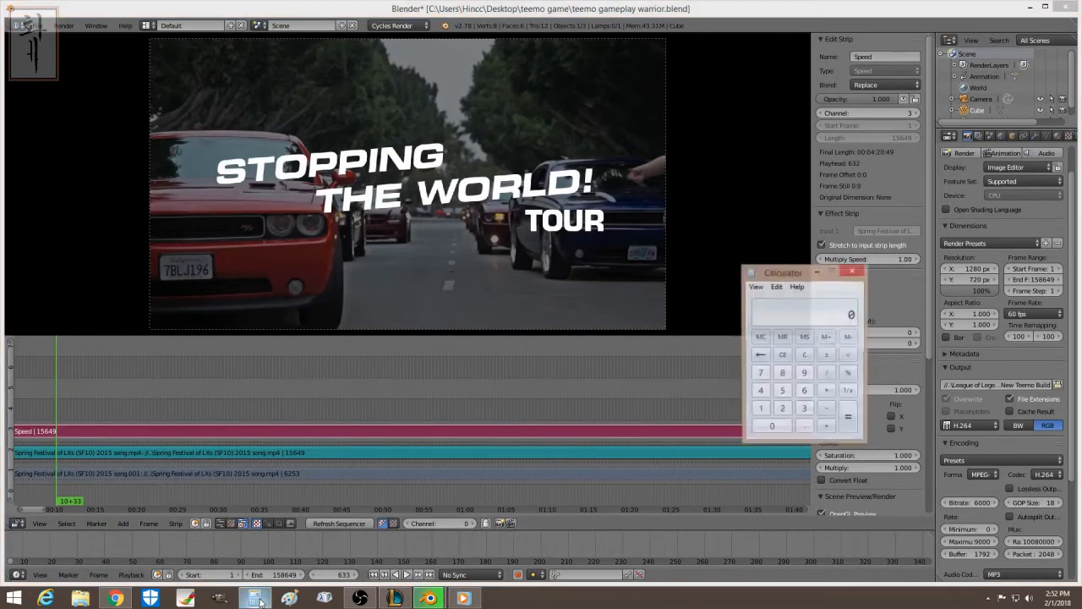
{"action": "left_click_drag", "start_coordinate": [778, 273], "coordinate": [207, 264]}
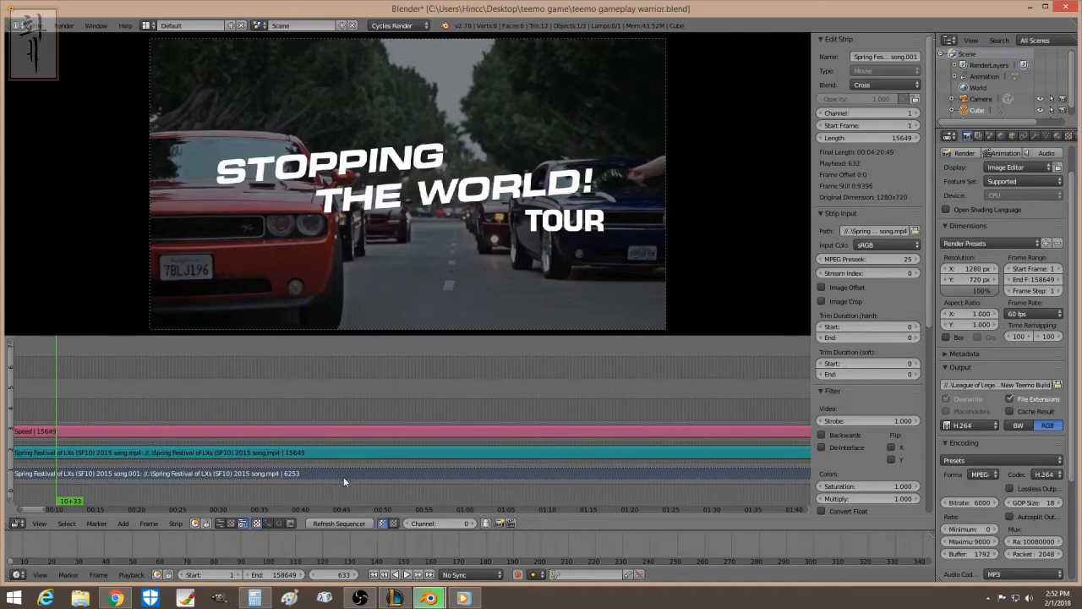
{"action": "mouse_move", "coordinate": [242, 492]}
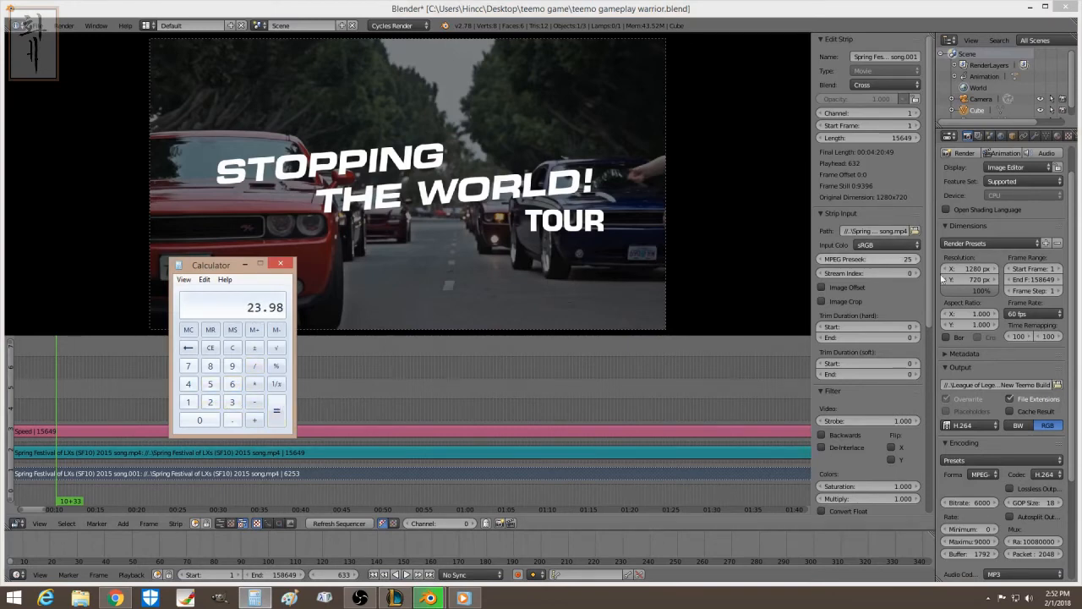
{"action": "left_click", "coordinate": [1033, 315]}
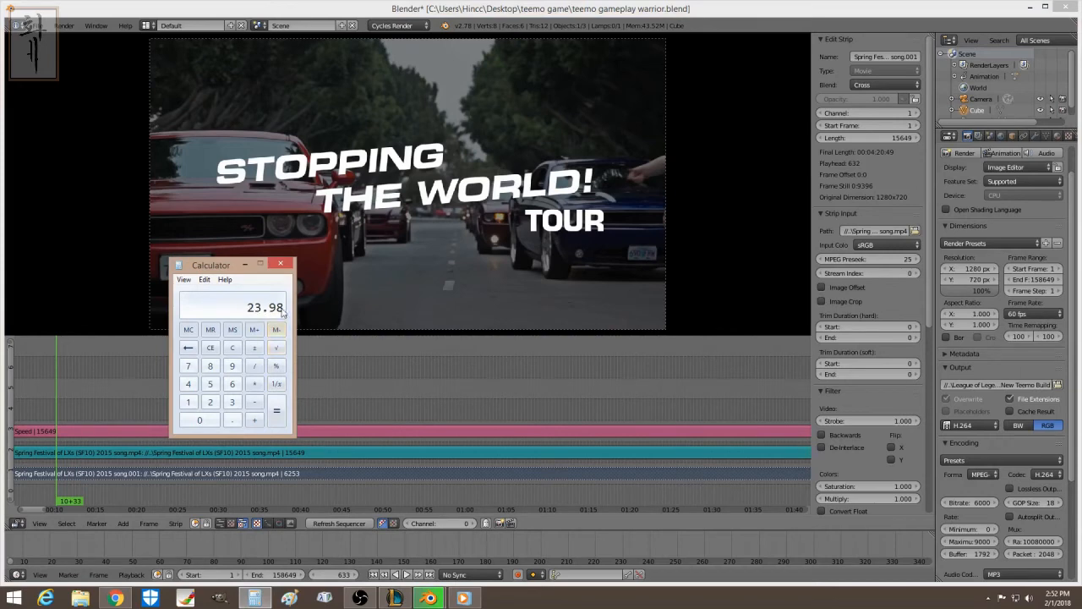
{"action": "left_click", "coordinate": [279, 263]}
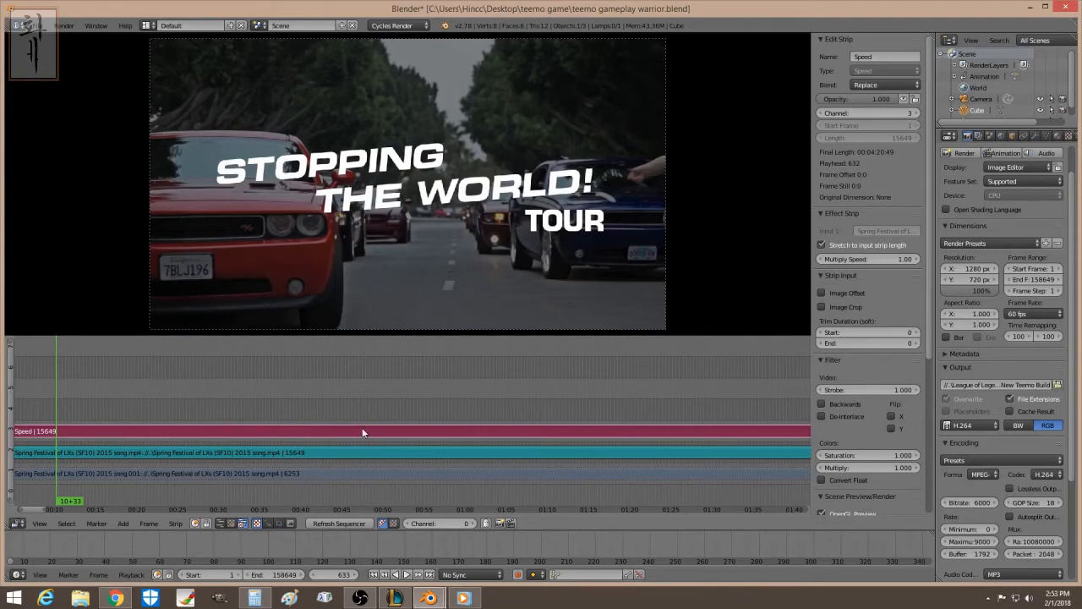
Step: Turn off Stretch to input strip length on the Speed effect, keeping Use as speed on
{"action": "scroll", "scroll_direction": "down", "scroll_amount": 3}
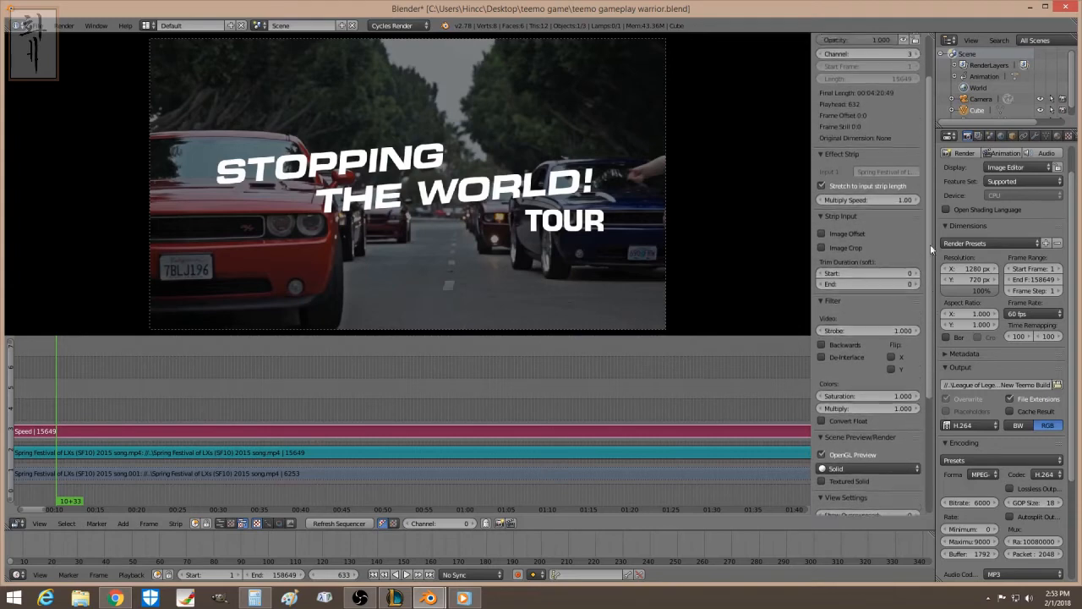
{"action": "left_click", "coordinate": [822, 258]}
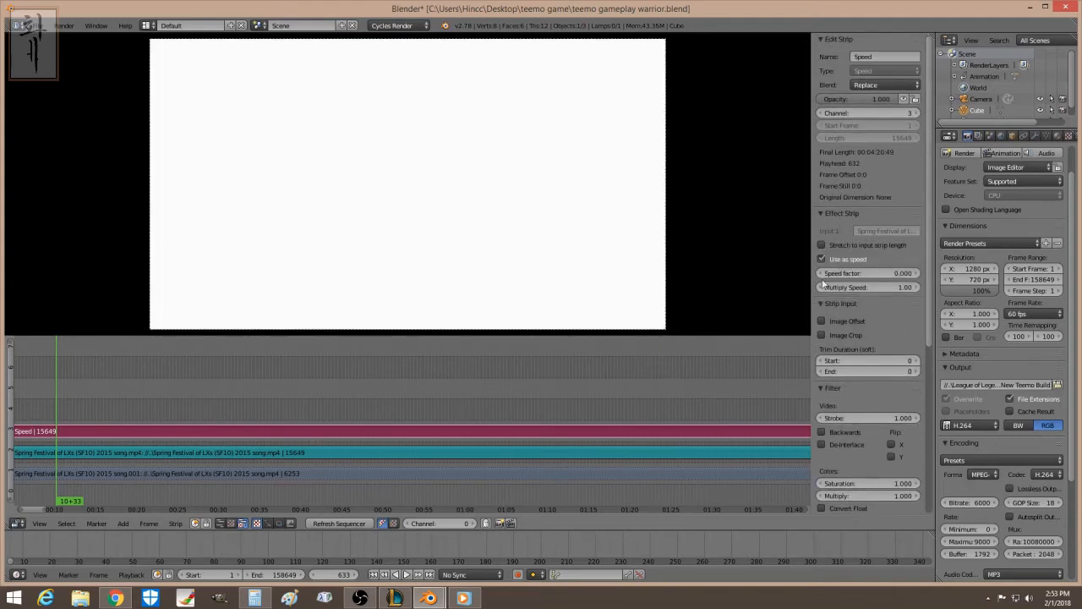
{"action": "left_click", "coordinate": [822, 259]}
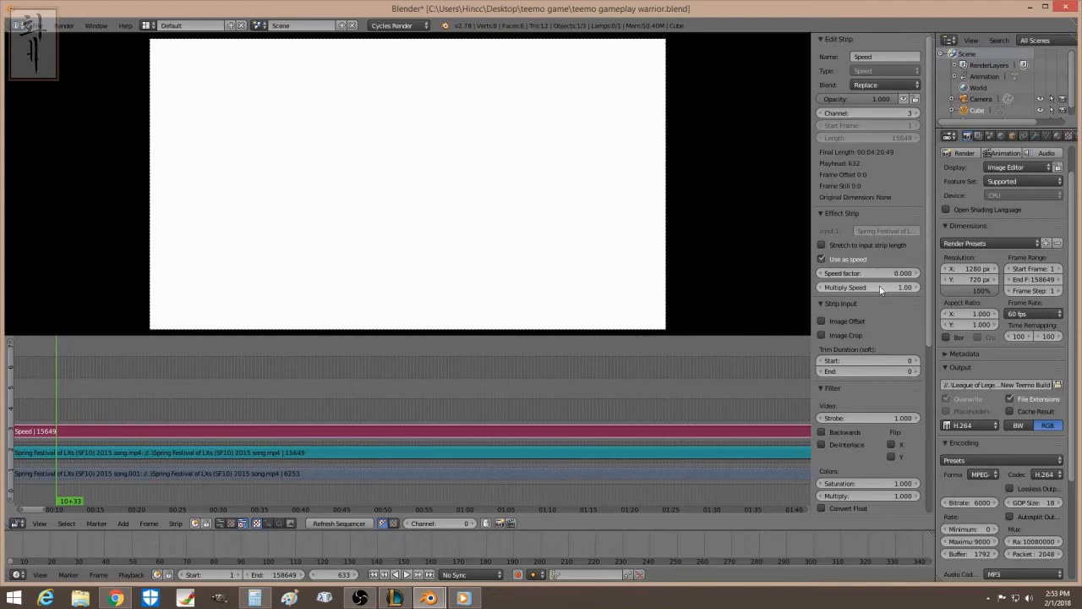
{"action": "mouse_move", "coordinate": [896, 333]}
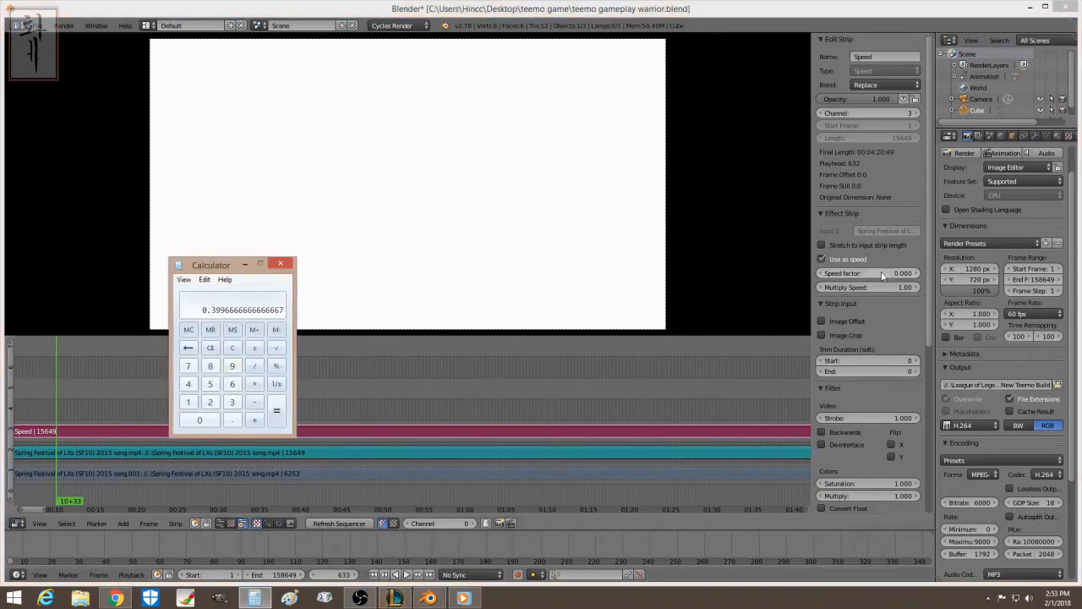
{"action": "mouse_move", "coordinate": [882, 273]}
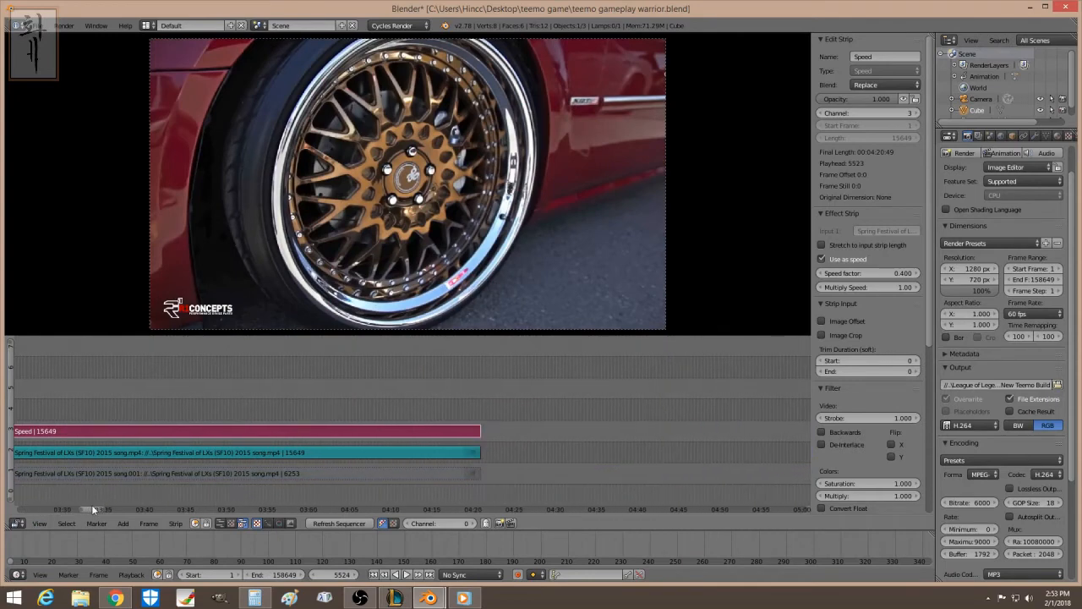
Step: Check the retimed video's end, set the scene end frame to 15678, and select the movie strip
{"action": "left_click", "coordinate": [321, 500]}
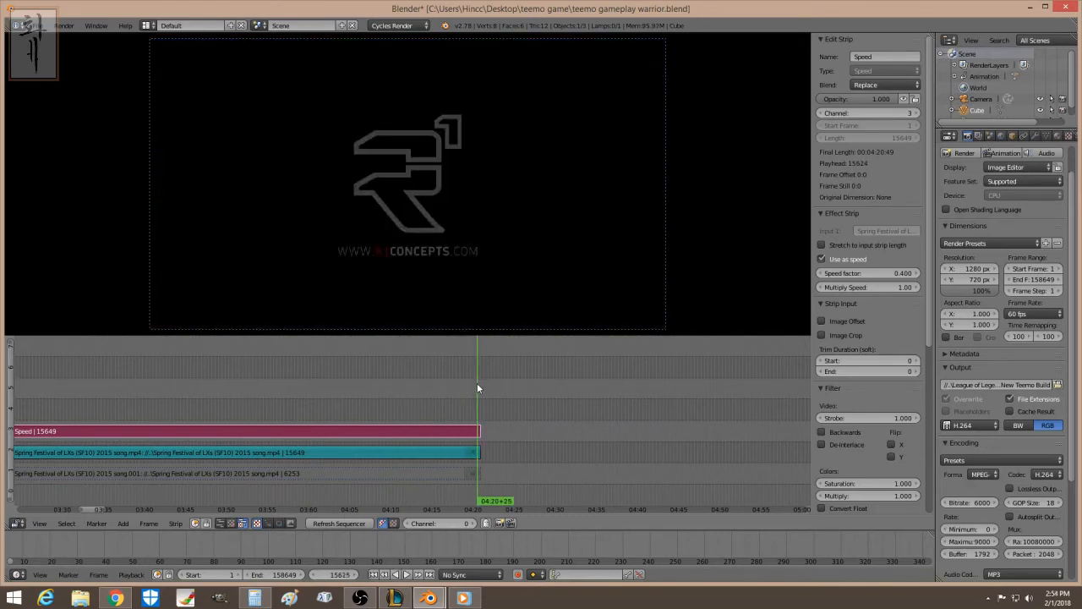
{"action": "mouse_move", "coordinate": [482, 448]}
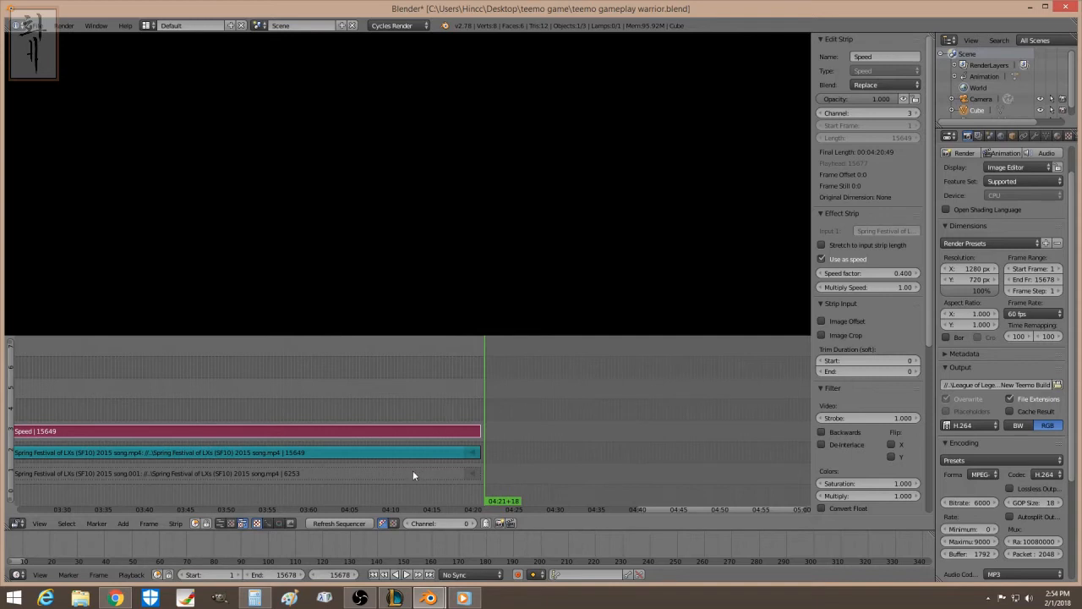
{"action": "mouse_move", "coordinate": [1059, 297]}
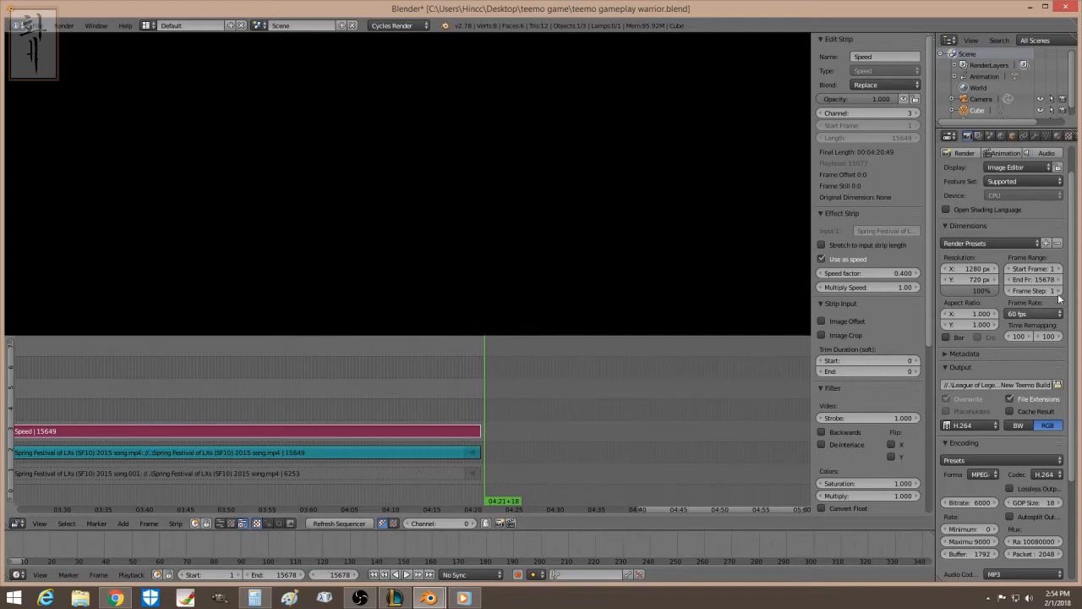
{"action": "left_click", "coordinate": [1027, 314]}
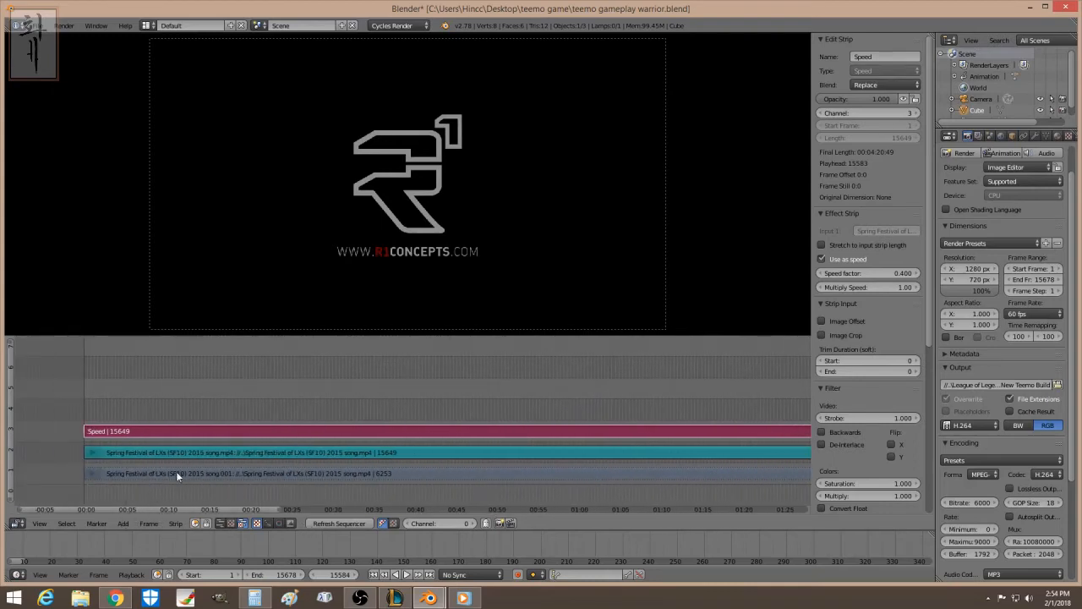
{"action": "left_click", "coordinate": [261, 473]}
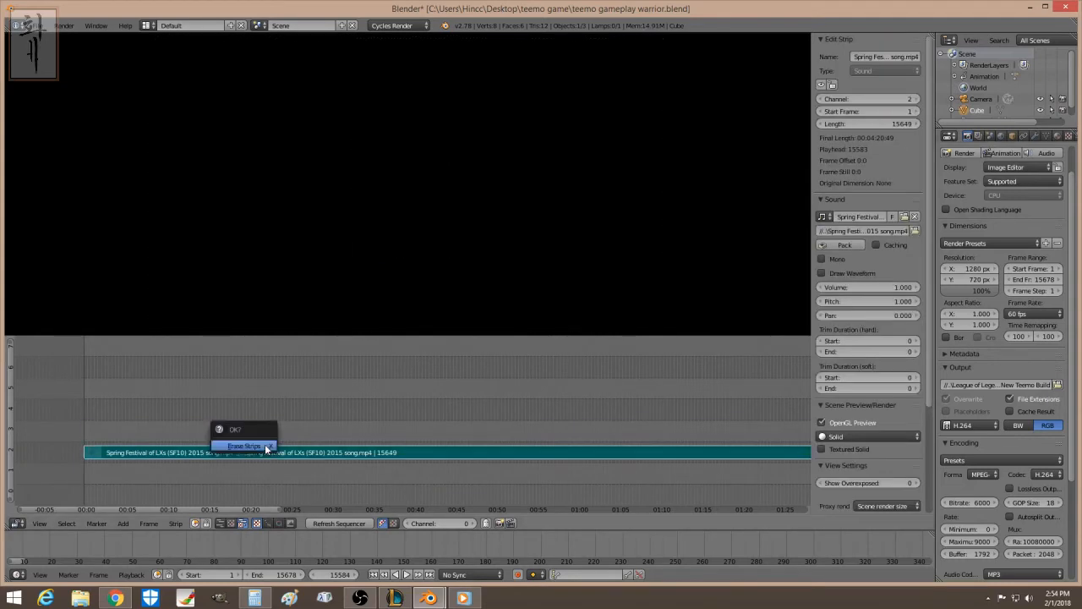
Step: Erase the old strips, return to frame 1, and add the song movie again
{"action": "left_click", "coordinate": [244, 445]}
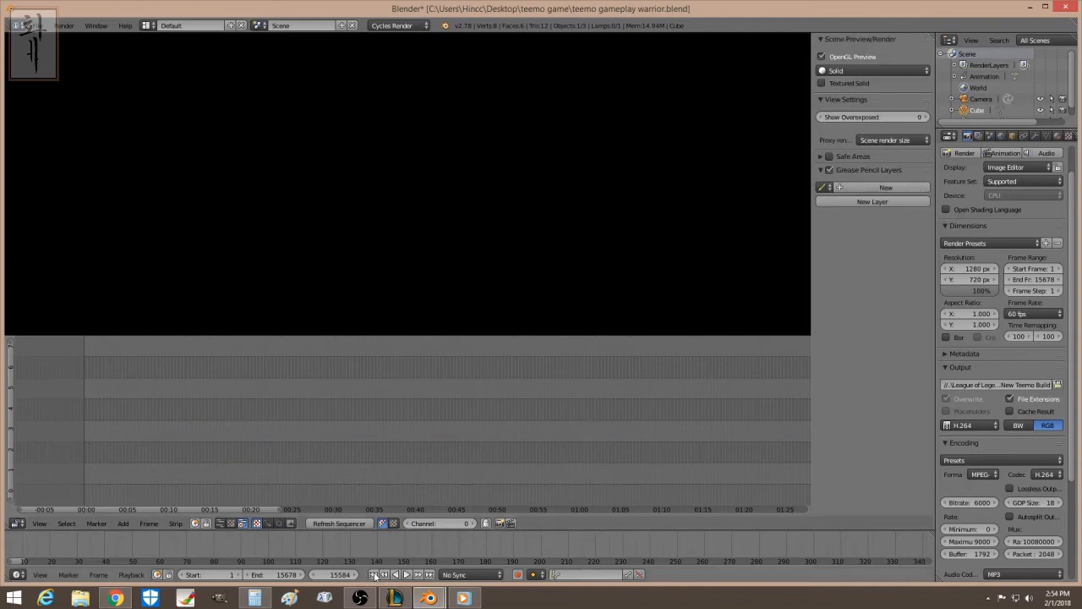
{"action": "left_click", "coordinate": [122, 523]}
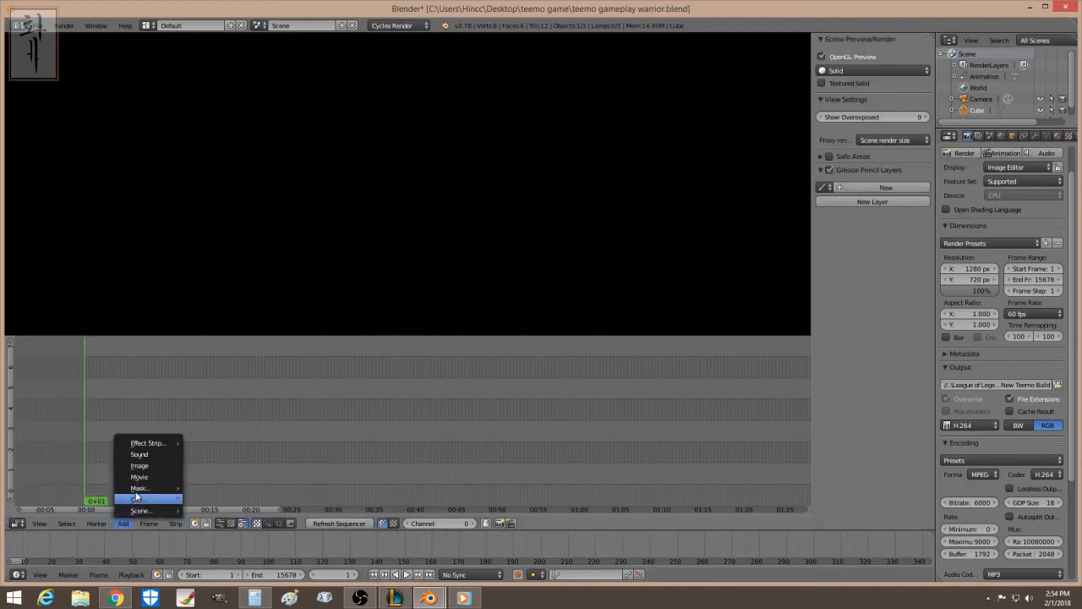
{"action": "left_click", "coordinate": [138, 477]}
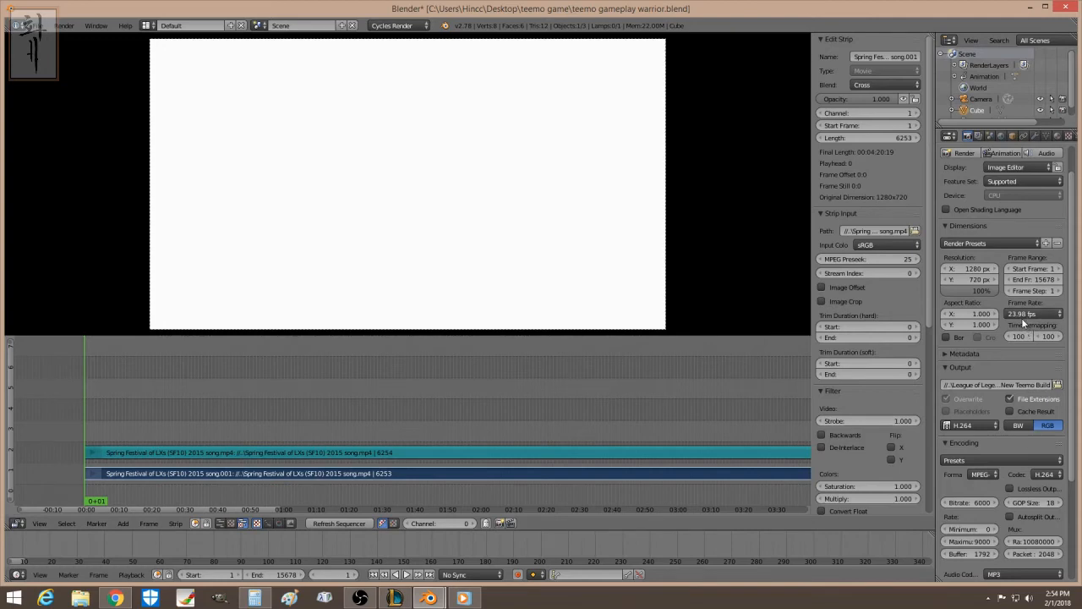
{"action": "mouse_move", "coordinate": [141, 499]}
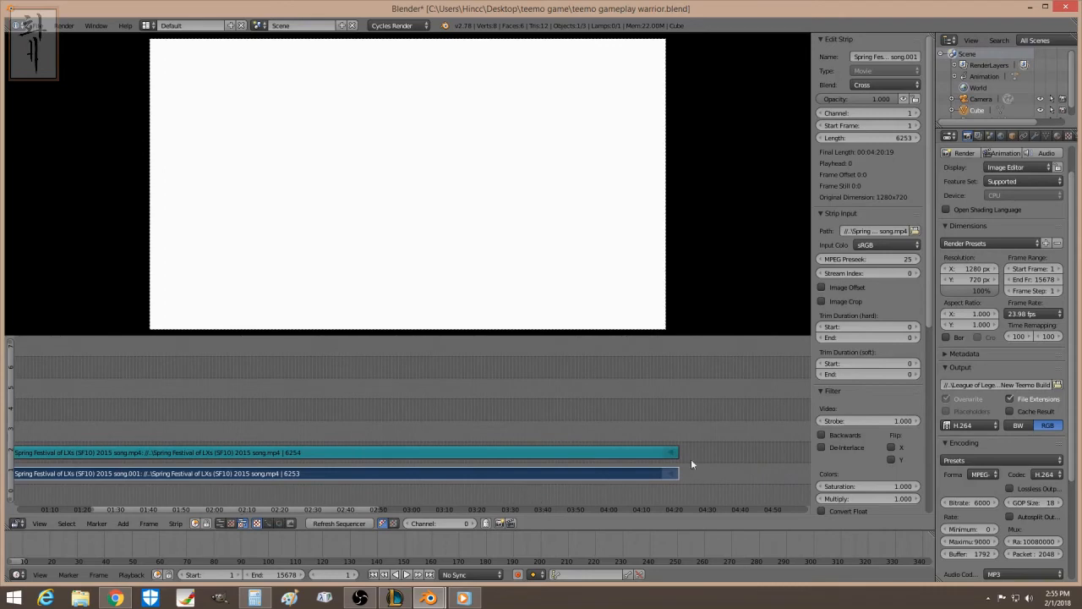
Step: Set the project frame rate to a custom 15 fps (15/1.001)
{"action": "left_click", "coordinate": [1040, 313]}
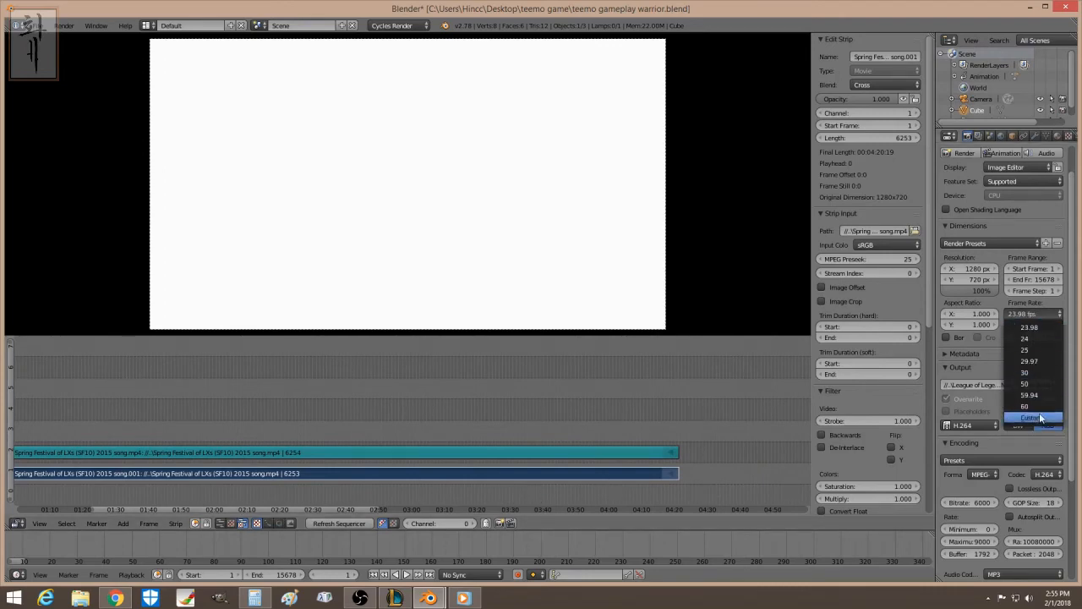
{"action": "left_click", "coordinate": [1016, 340]}
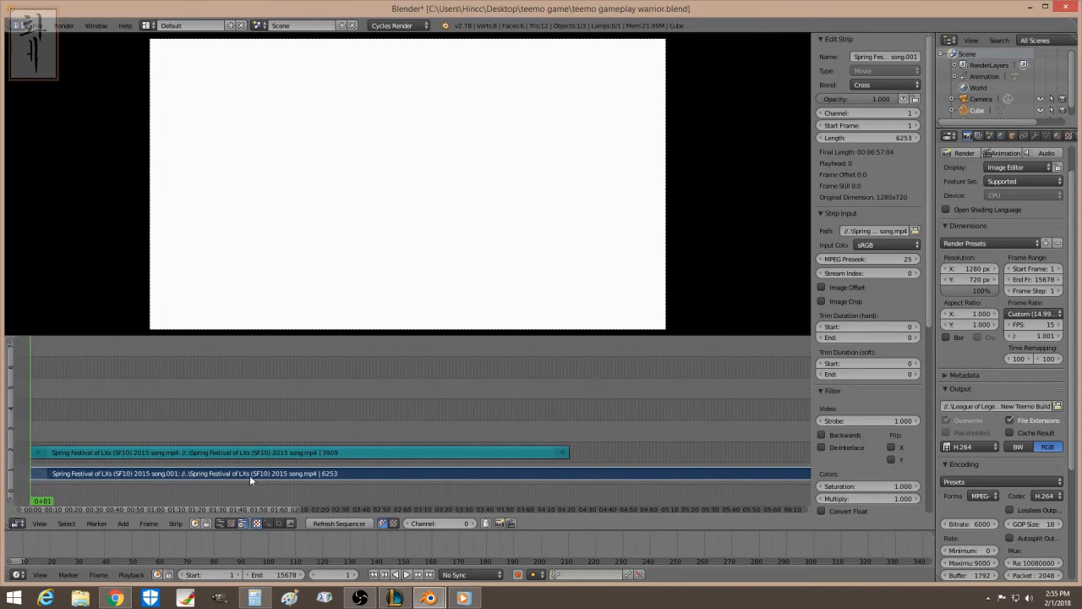
Step: Add a 6253-frame Speed Control strip on channel 3 and compute 23.98/15 ≈ 1.5987 in Calculator
{"action": "left_click", "coordinate": [122, 523]}
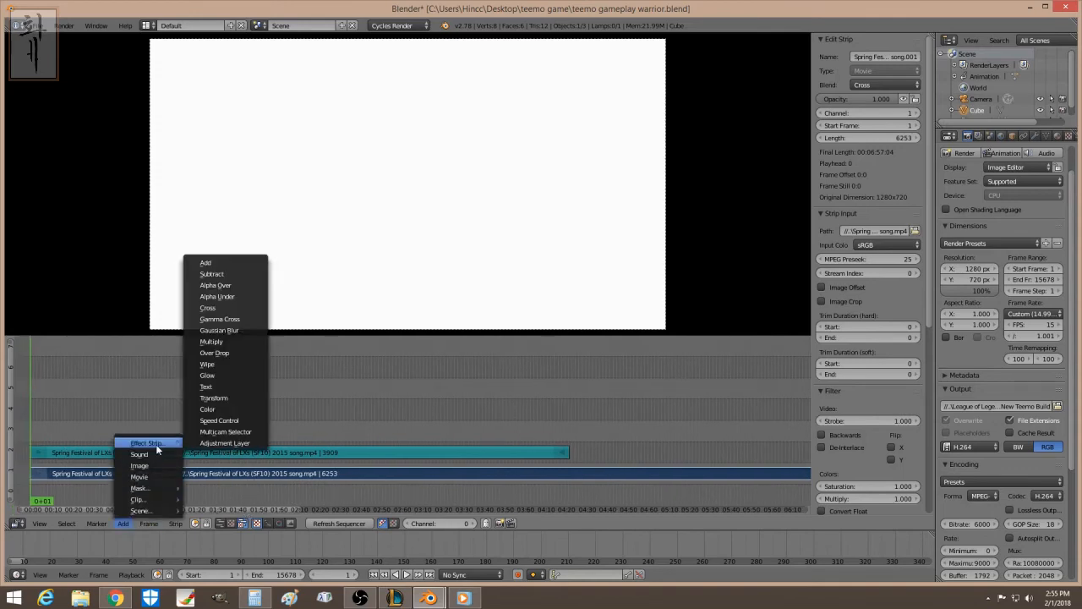
{"action": "left_click", "coordinate": [219, 421]}
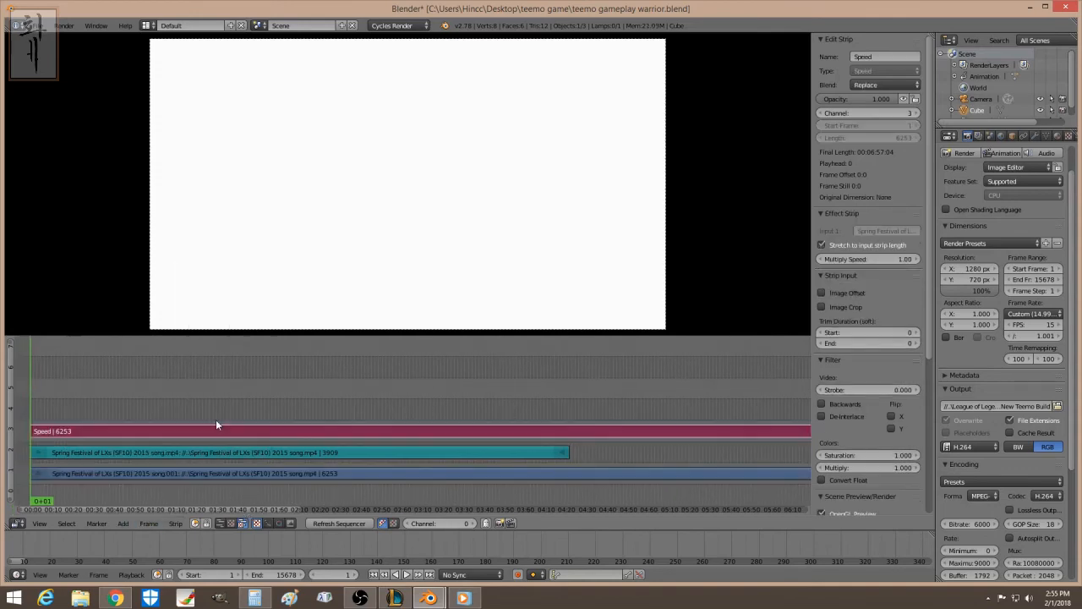
{"action": "left_click", "coordinate": [203, 474]}
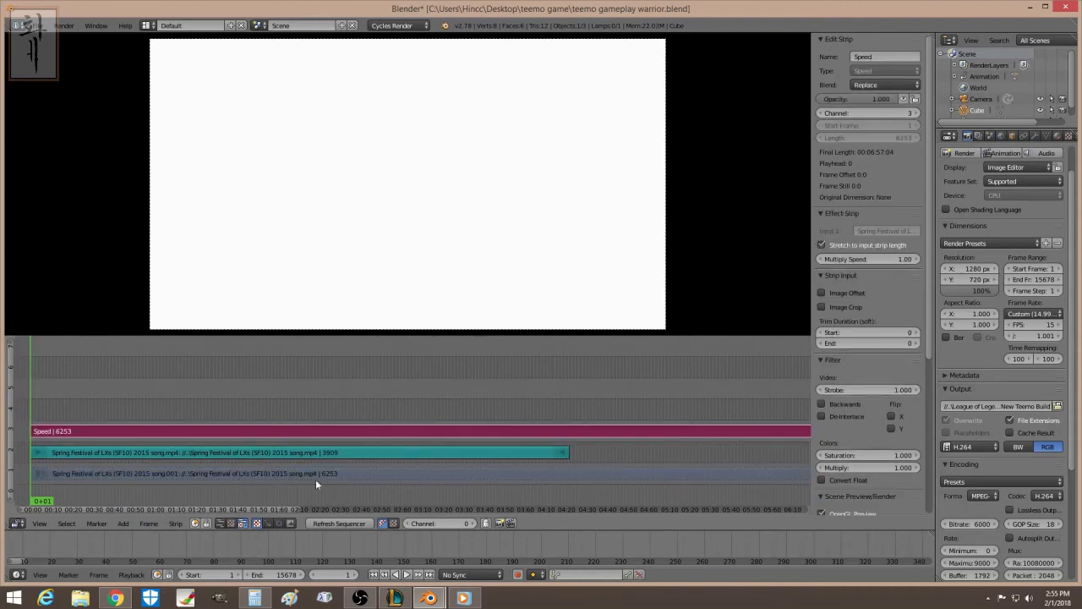
{"action": "left_click", "coordinate": [250, 597]}
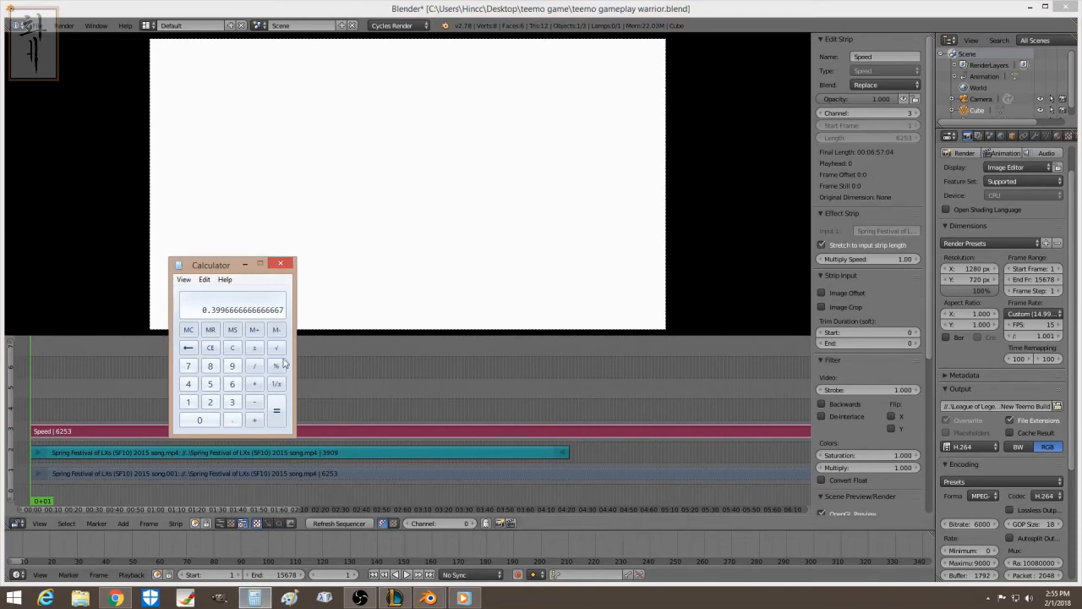
{"action": "mouse_move", "coordinate": [228, 431]}
{"action": "type", "text": "23.98"}
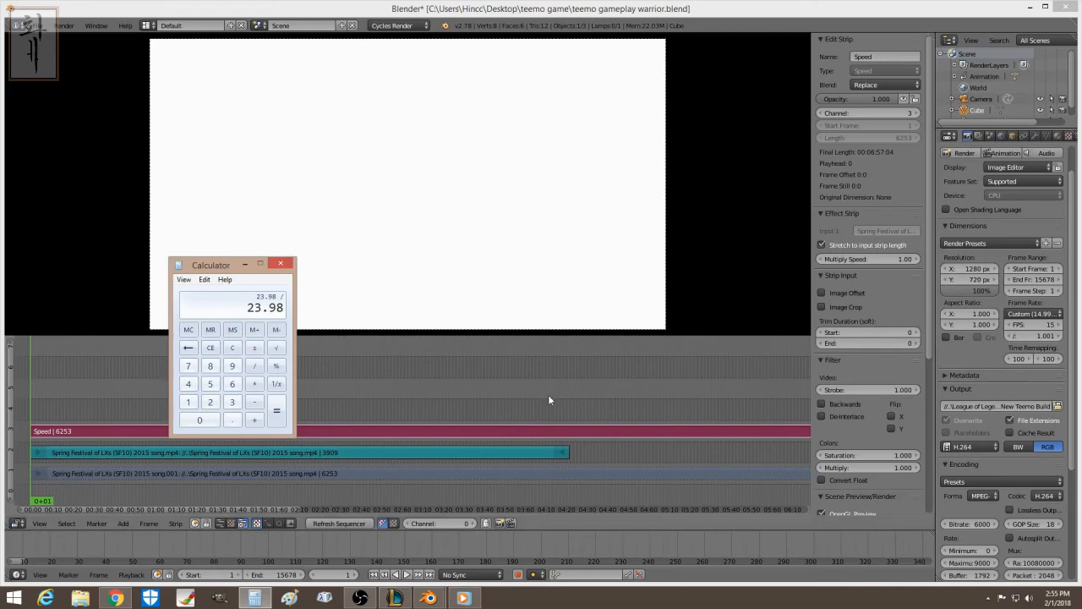
{"action": "mouse_move", "coordinate": [993, 375]}
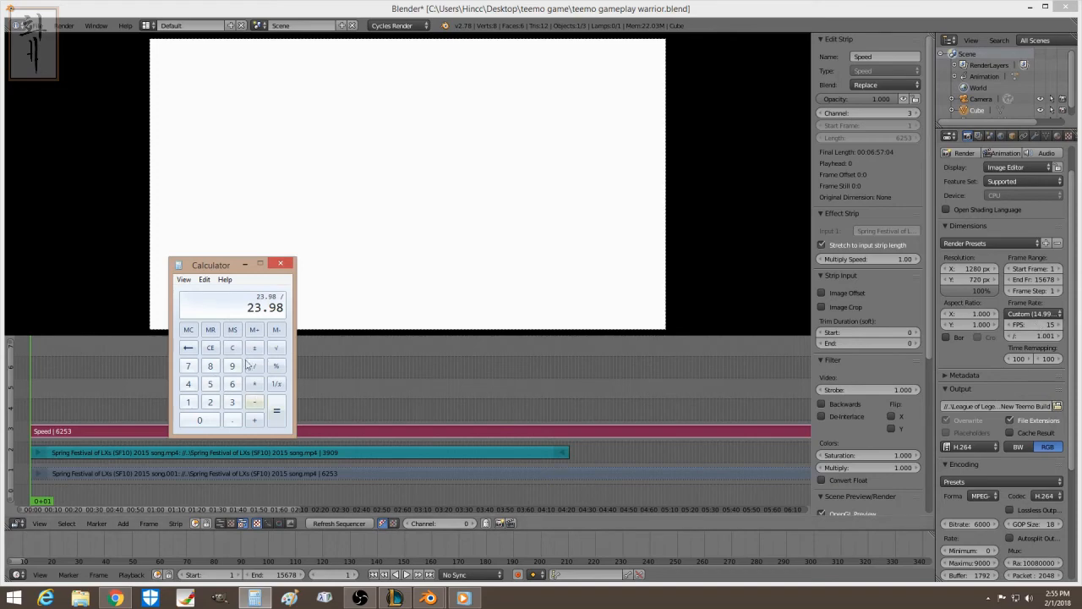
{"action": "mouse_move", "coordinate": [321, 357]}
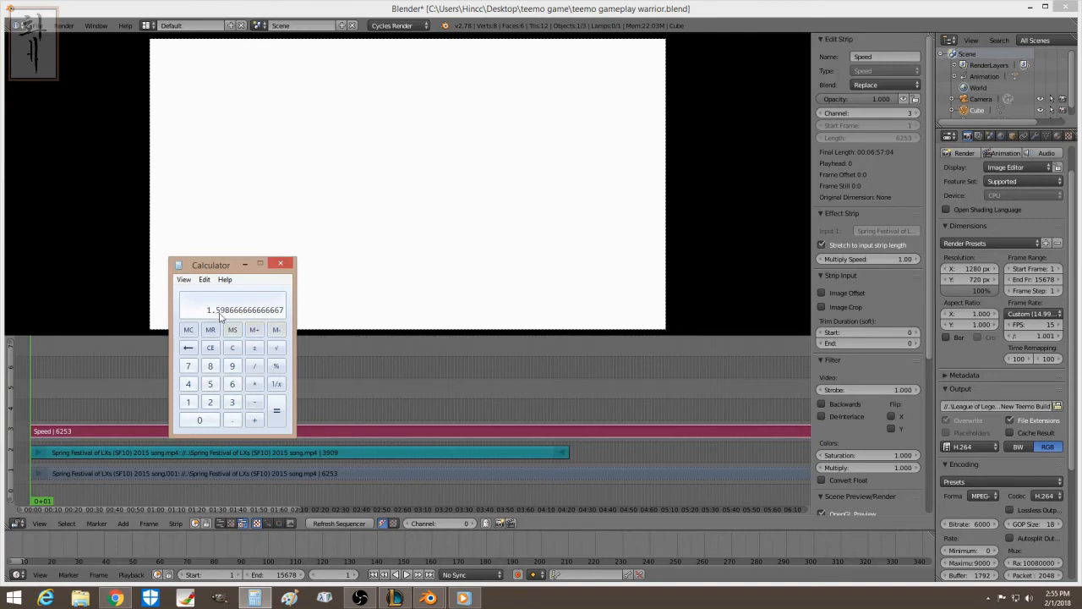
{"action": "mouse_move", "coordinate": [332, 434]}
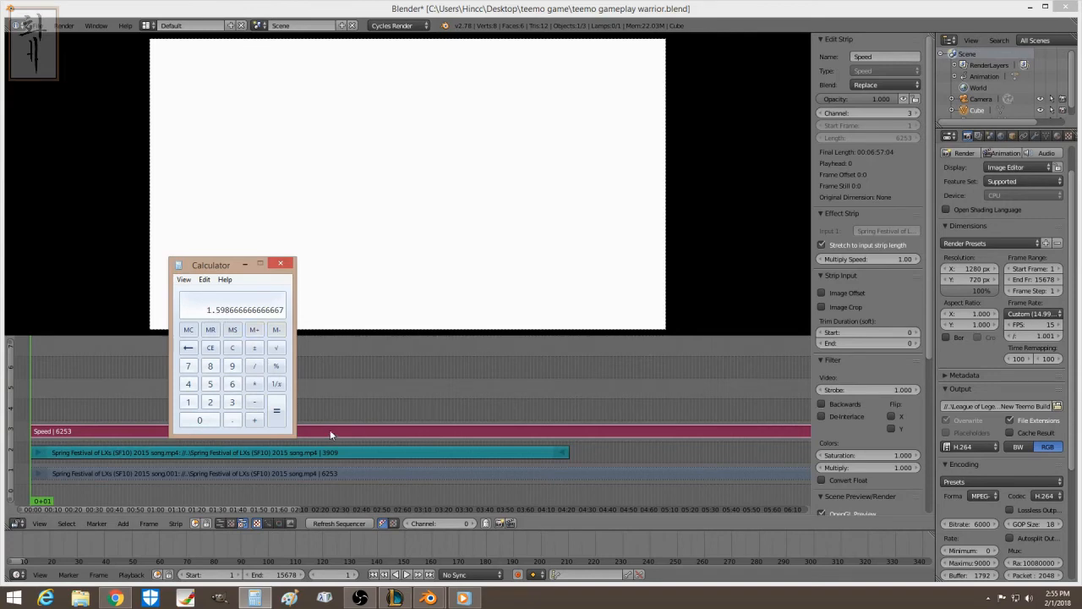
{"action": "left_click", "coordinate": [280, 264]}
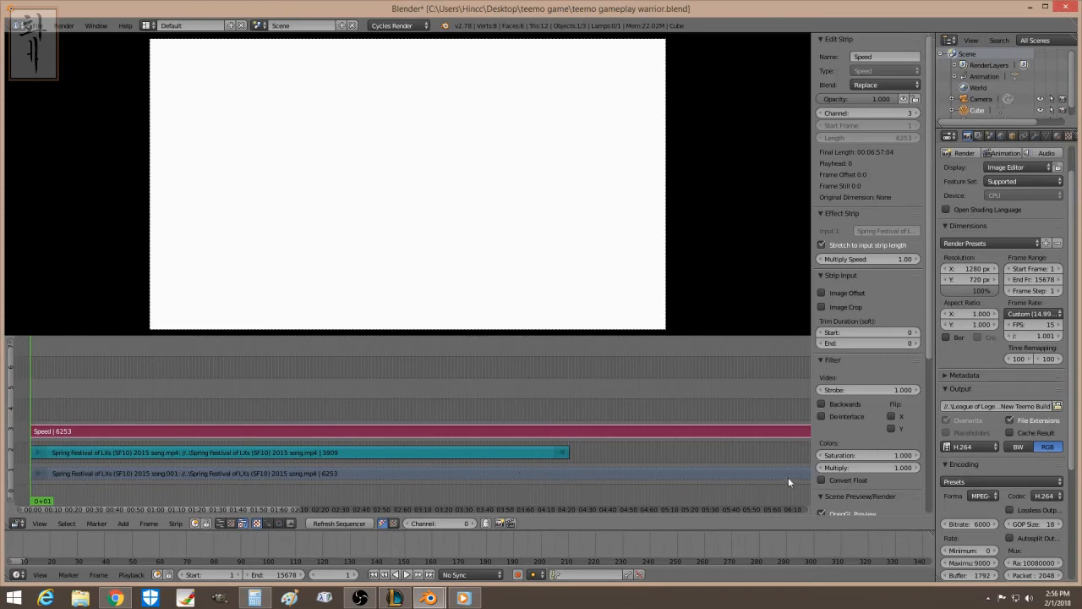
{"action": "mouse_move", "coordinate": [656, 472]}
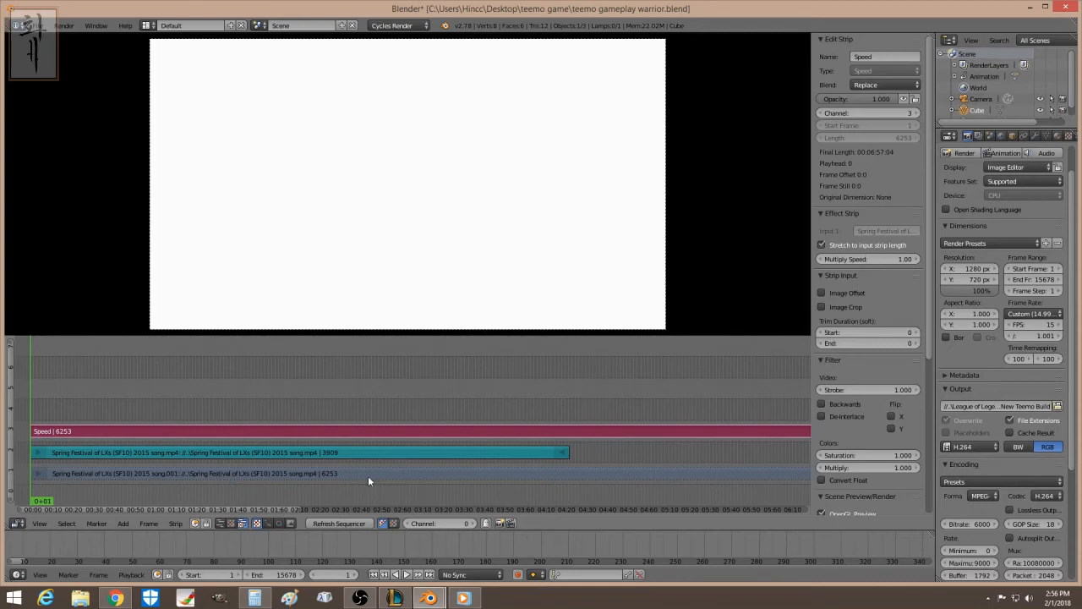
{"action": "mouse_move", "coordinate": [210, 502]}
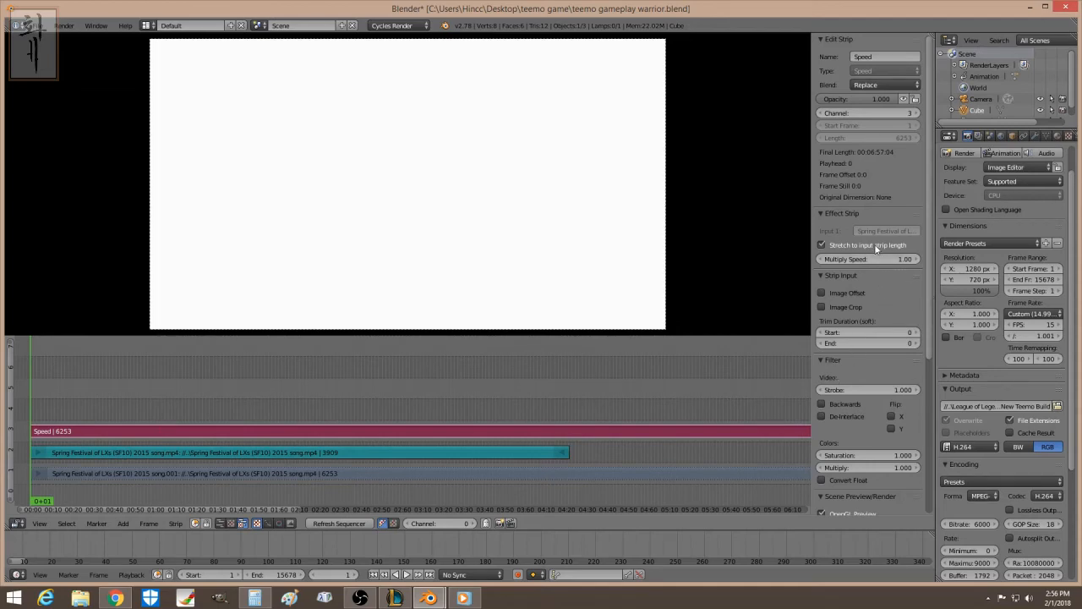
Step: Disable Stretch to input strip length and enable Use as speed for a 1.598 factor
{"action": "left_click", "coordinate": [821, 244]}
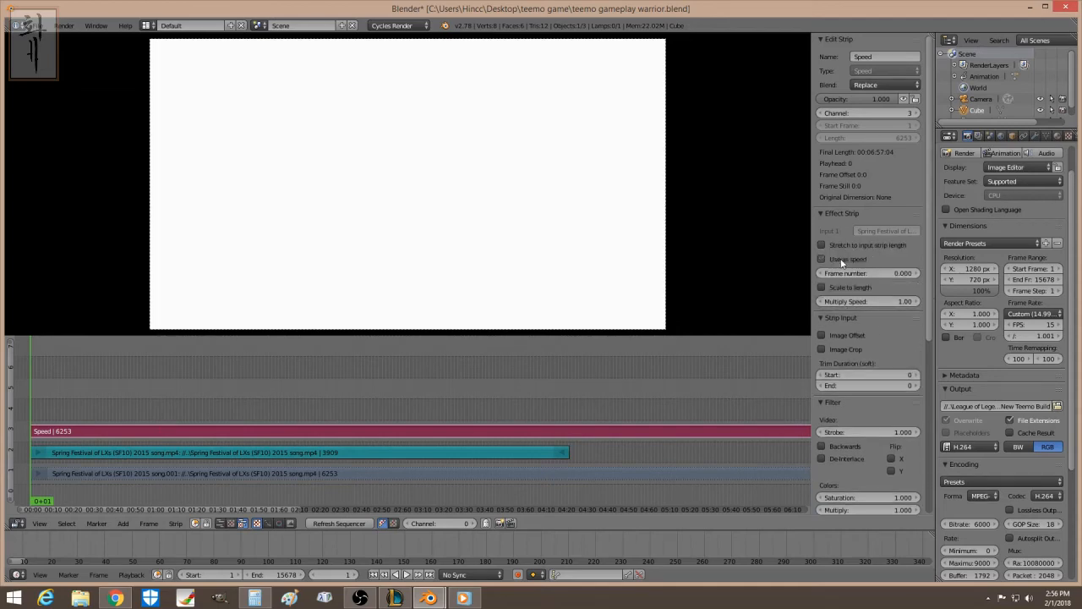
{"action": "left_click", "coordinate": [821, 259]}
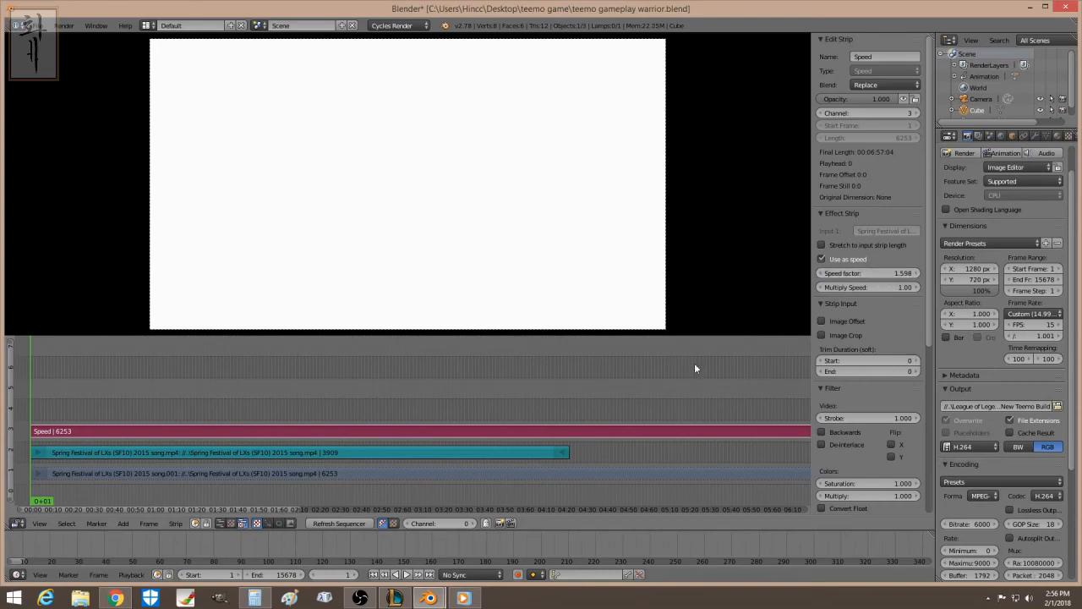
{"action": "mouse_move", "coordinate": [219, 515]}
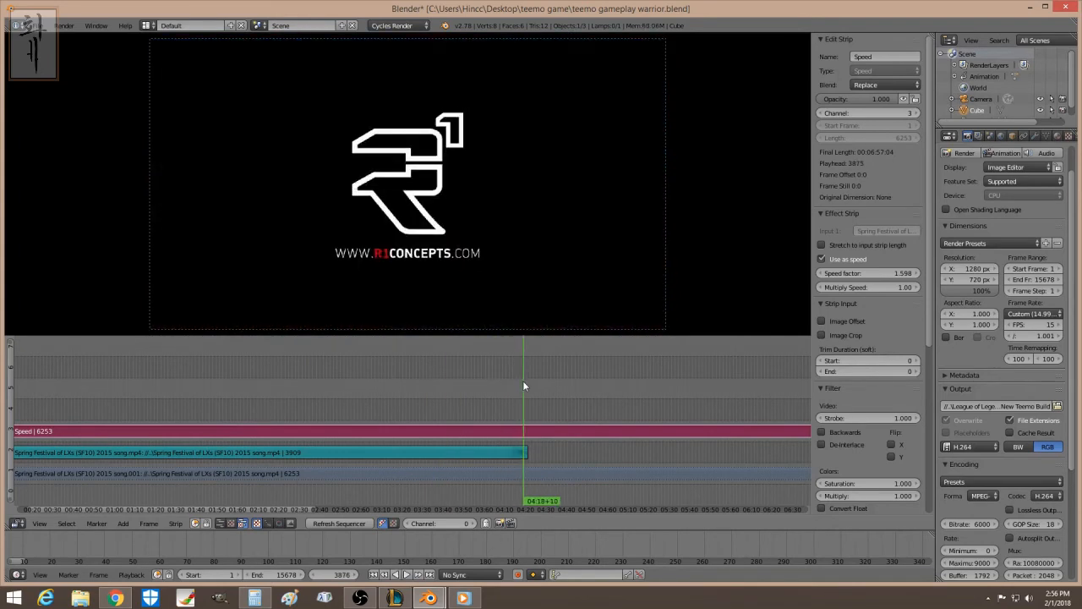
{"action": "mouse_move", "coordinate": [526, 475]}
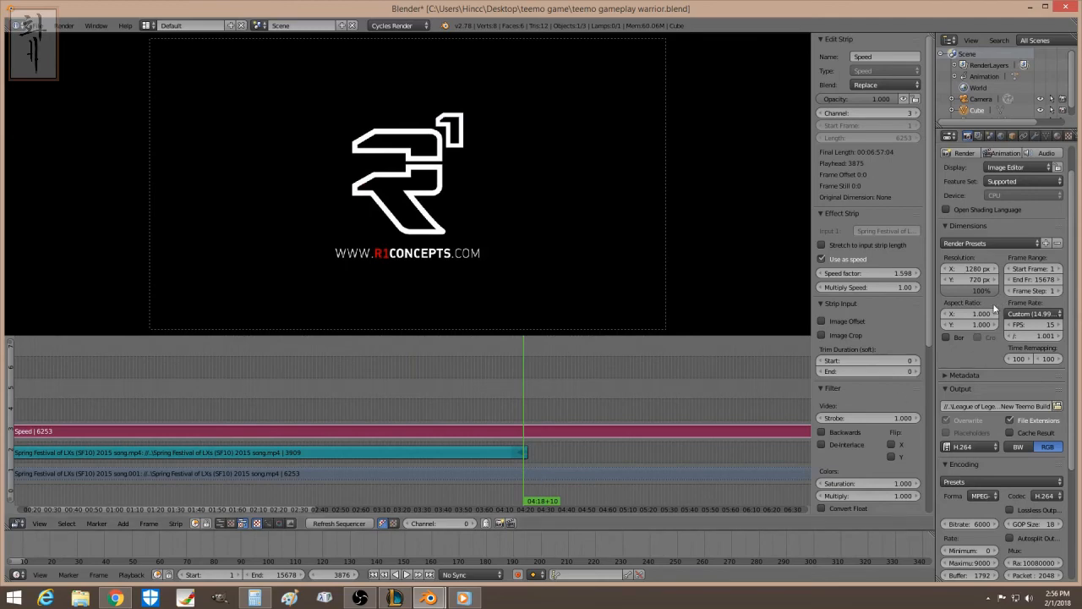
{"action": "mouse_move", "coordinate": [883, 273]}
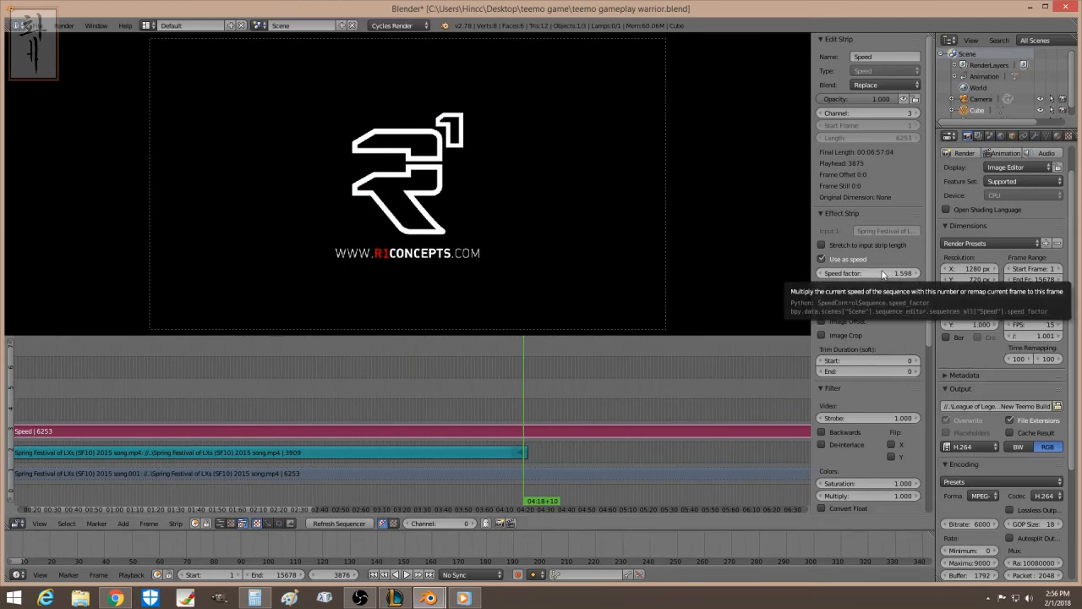
Step: Edit the Speed effect's speed factor field, setting it to 1.000
{"action": "left_click", "coordinate": [868, 272]}
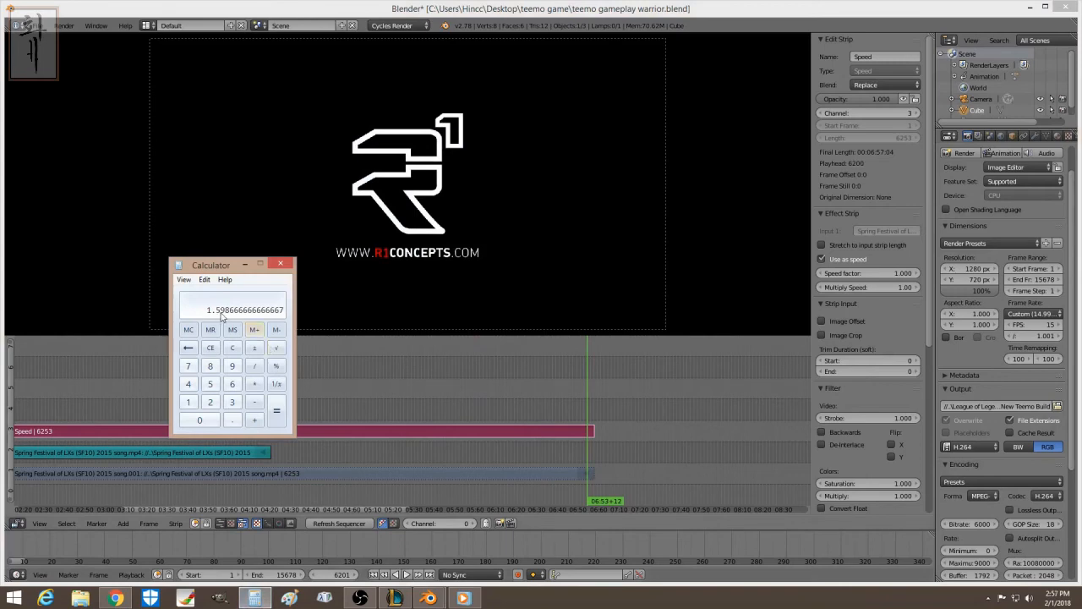
{"action": "mouse_move", "coordinate": [869, 273]}
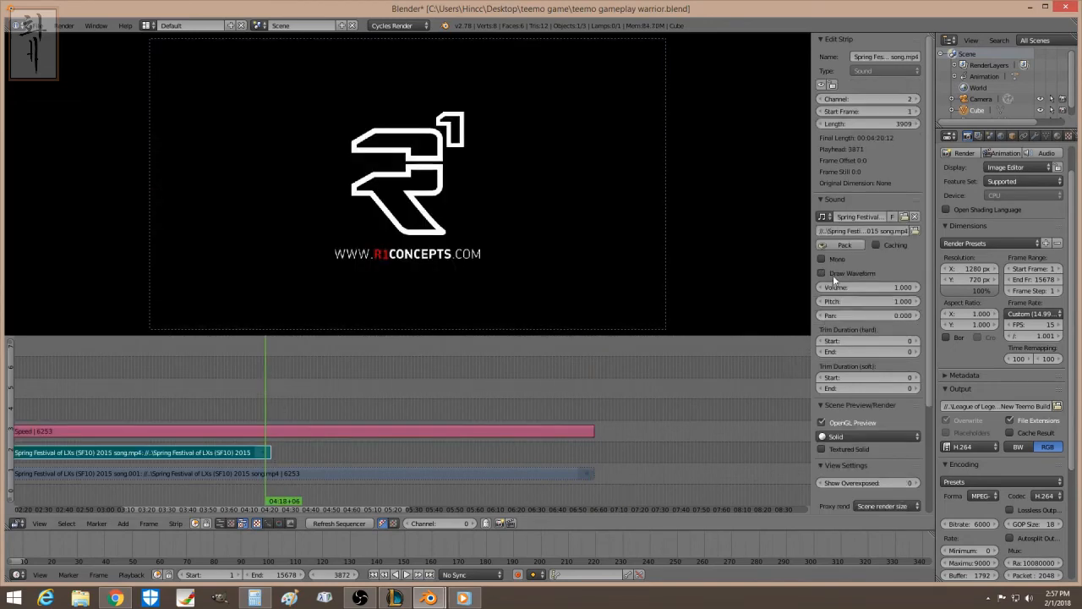
Step: Enable Draw Waveform so the 3909-frame song sound strip displays its audio
{"action": "left_click", "coordinate": [821, 273]}
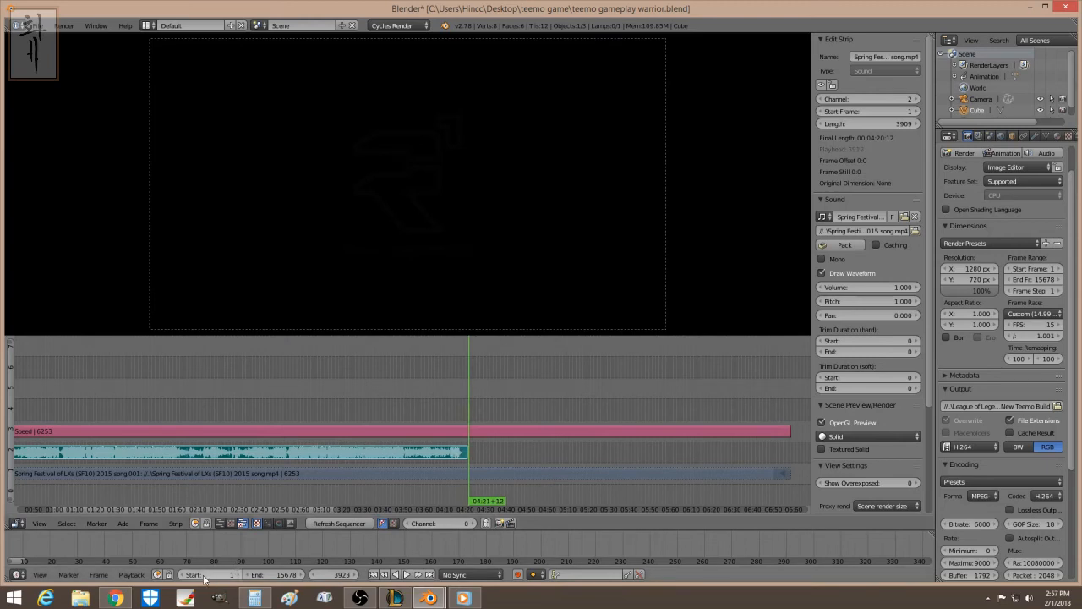
{"action": "mouse_move", "coordinate": [208, 577]}
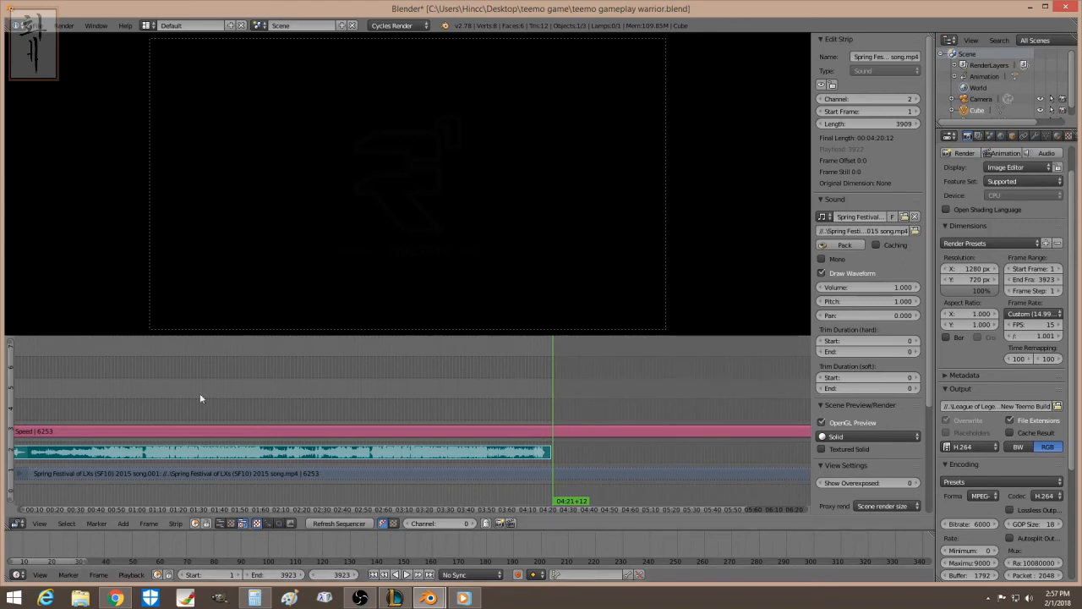
{"action": "mouse_move", "coordinate": [570, 404]}
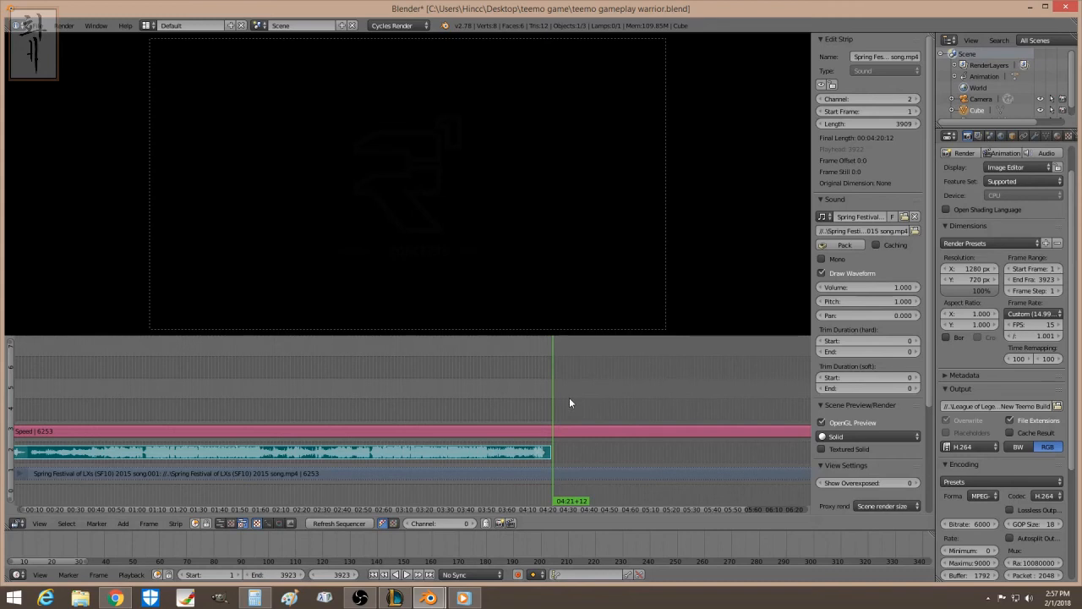
{"action": "mouse_move", "coordinate": [920, 244]}
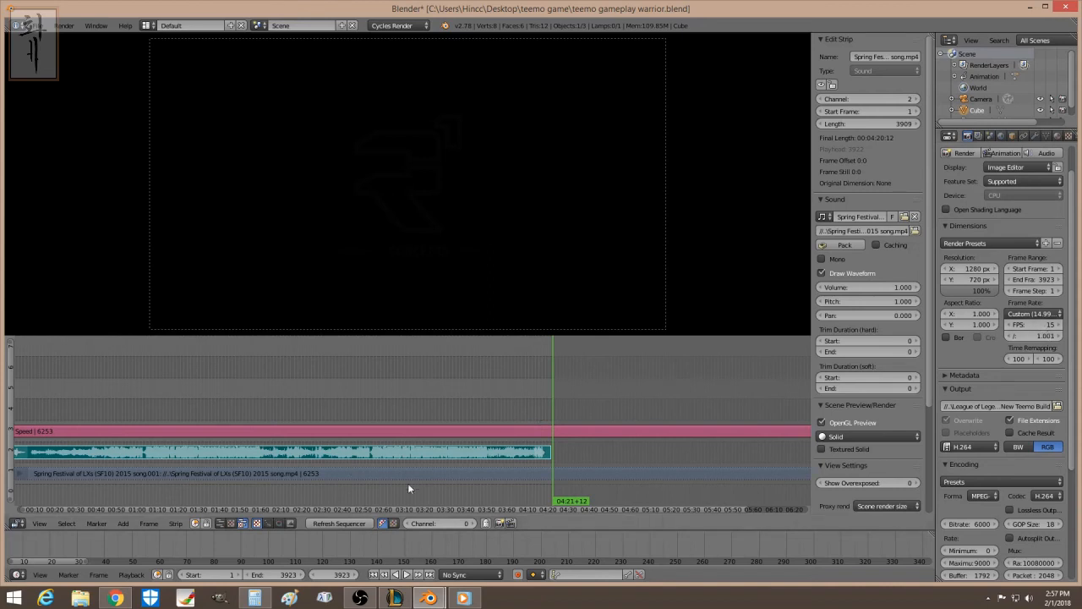
{"action": "mouse_move", "coordinate": [420, 458]}
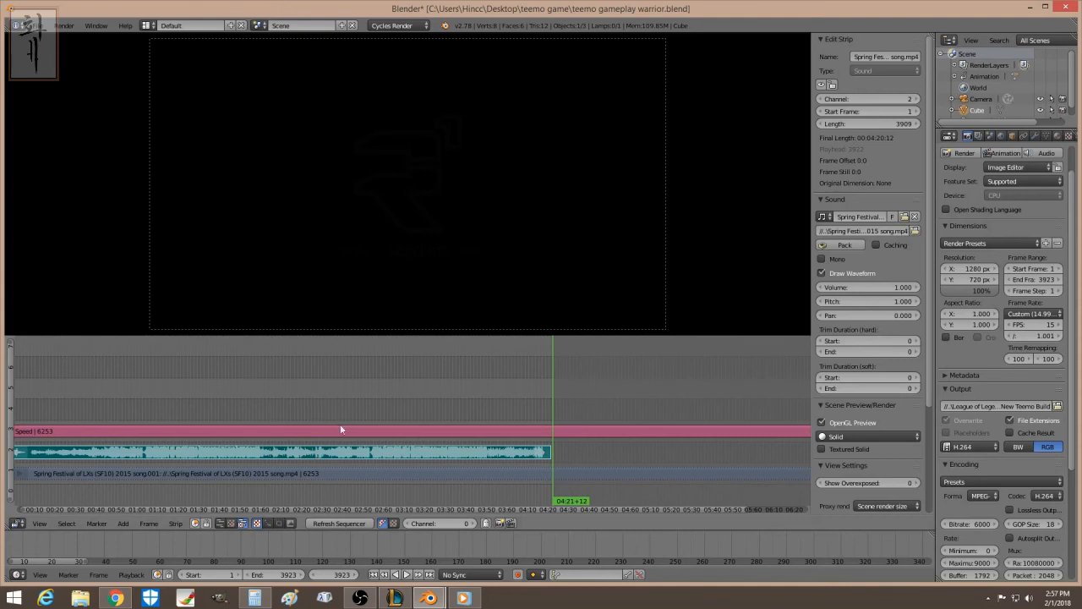
{"action": "mouse_move", "coordinate": [643, 421]}
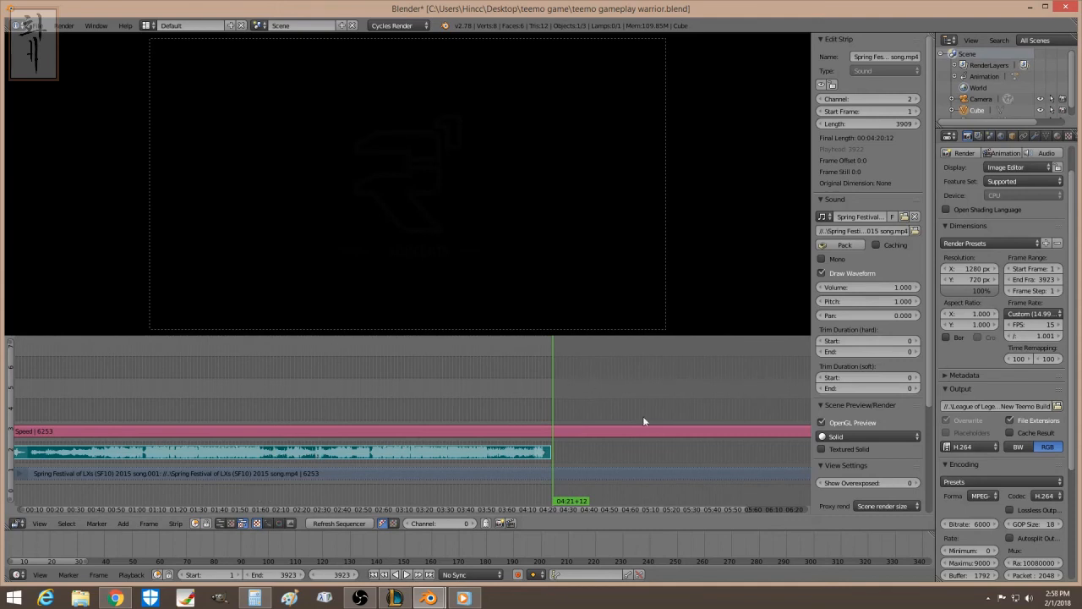
{"action": "mouse_move", "coordinate": [577, 417]}
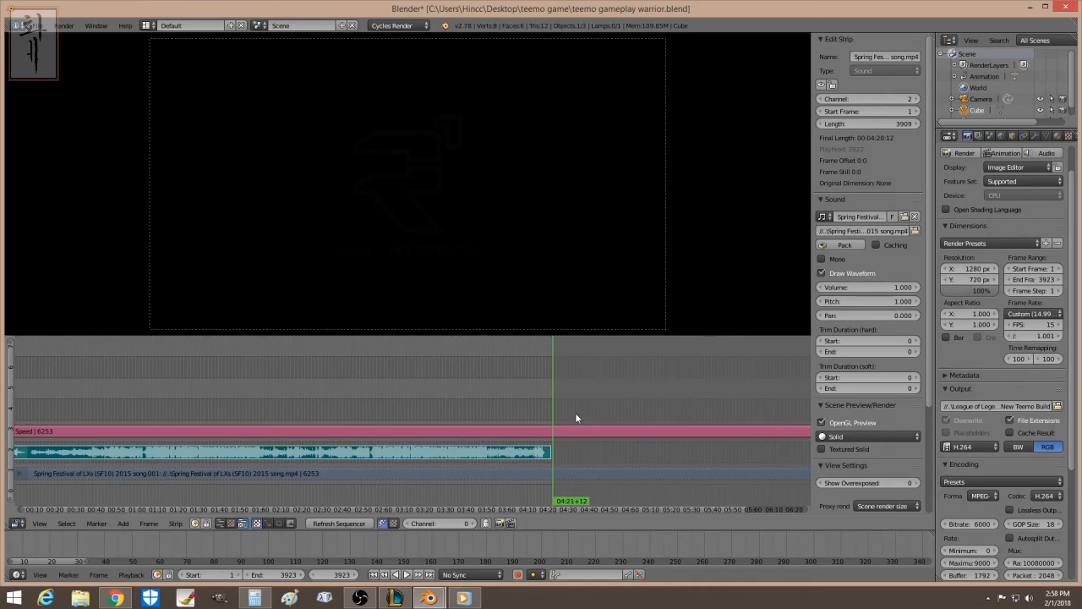
{"action": "mouse_move", "coordinate": [403, 422]}
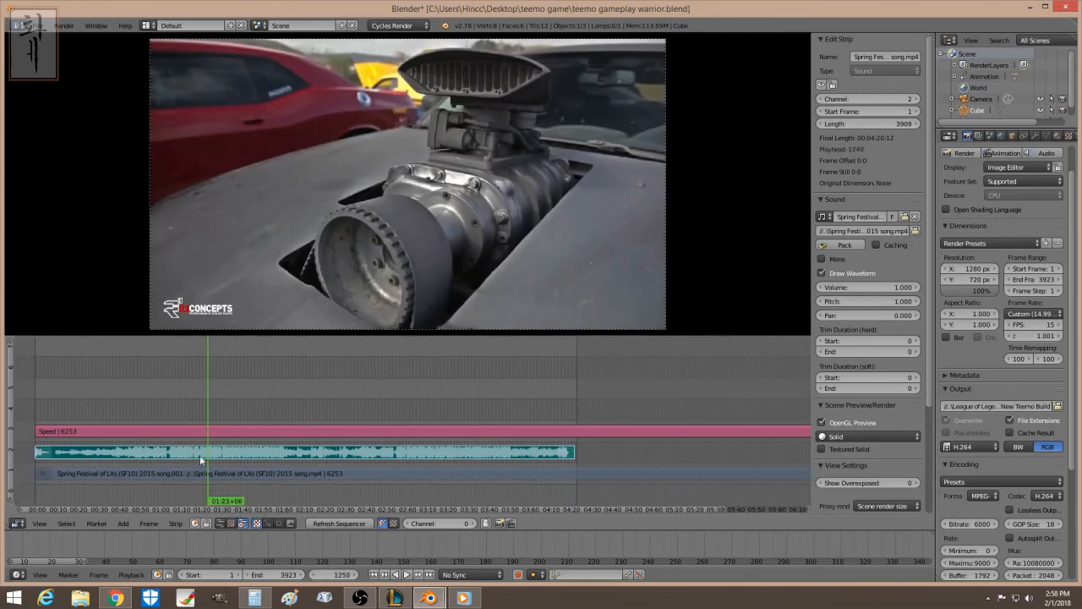
{"action": "mouse_move", "coordinate": [256, 400]}
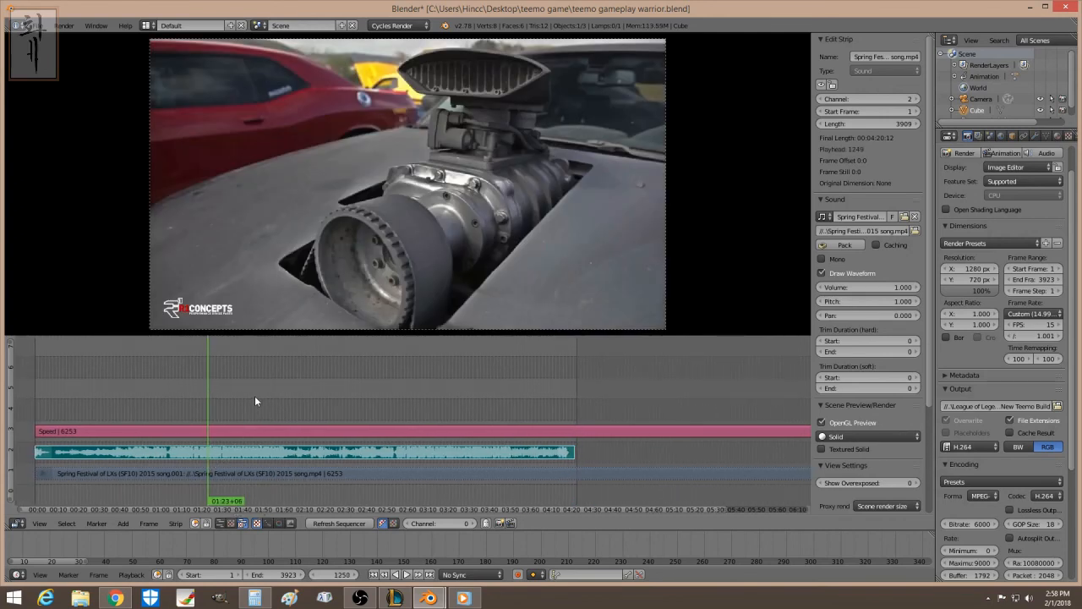